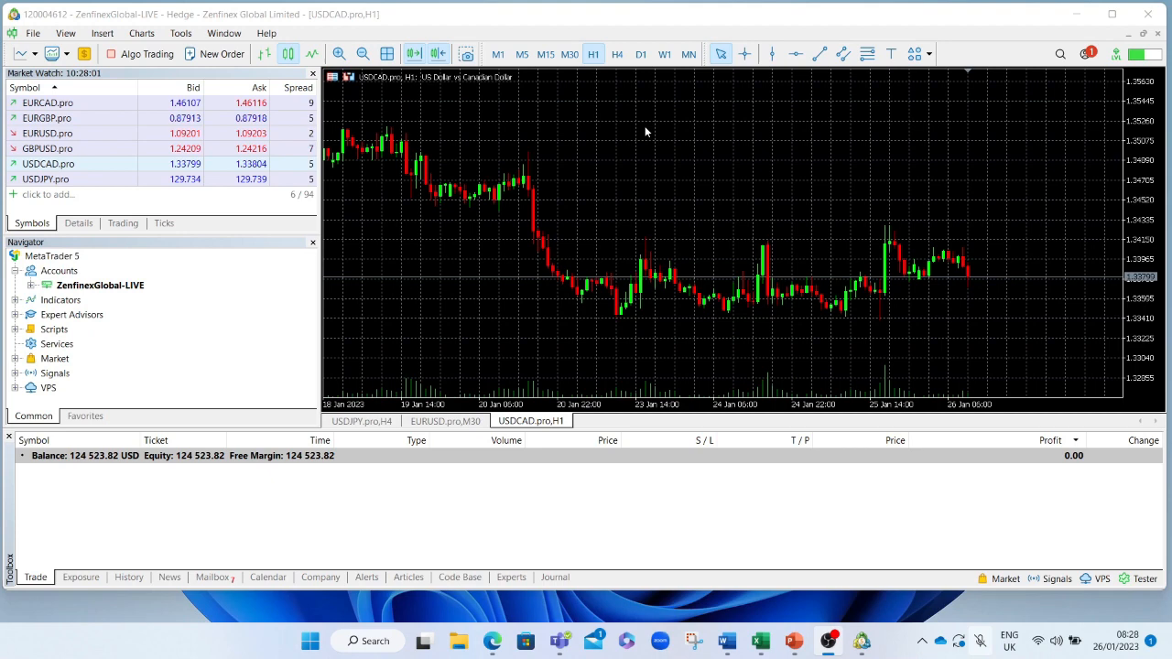
{"action": "mouse_move", "coordinate": [564, 128]}
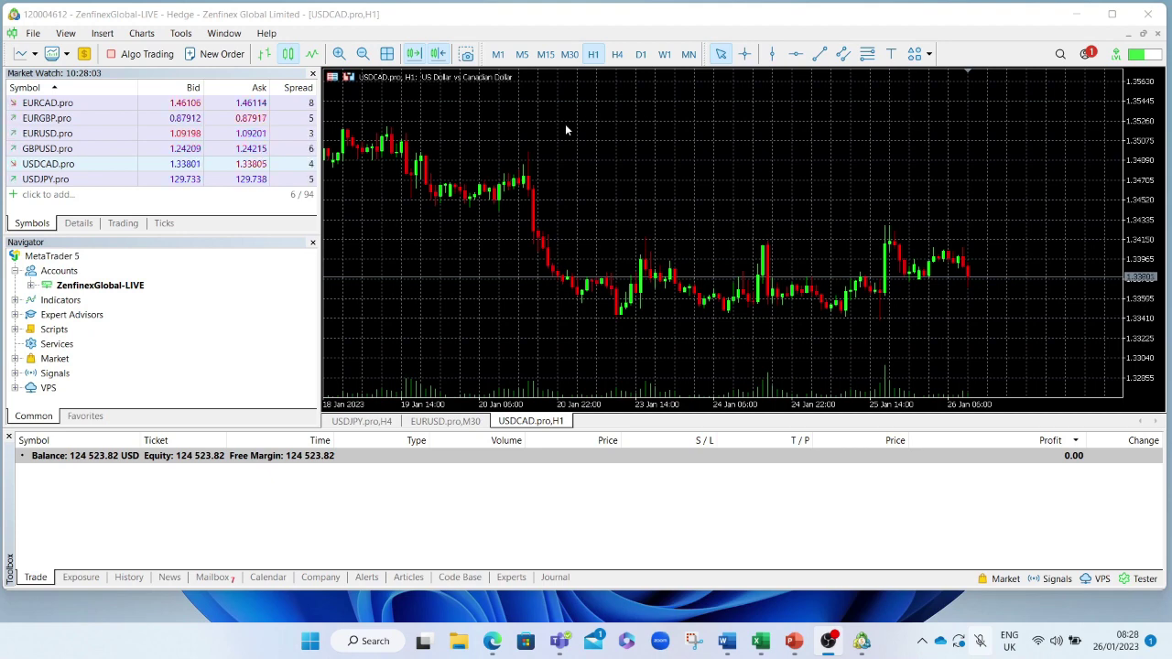
{"action": "mouse_move", "coordinate": [348, 87]}
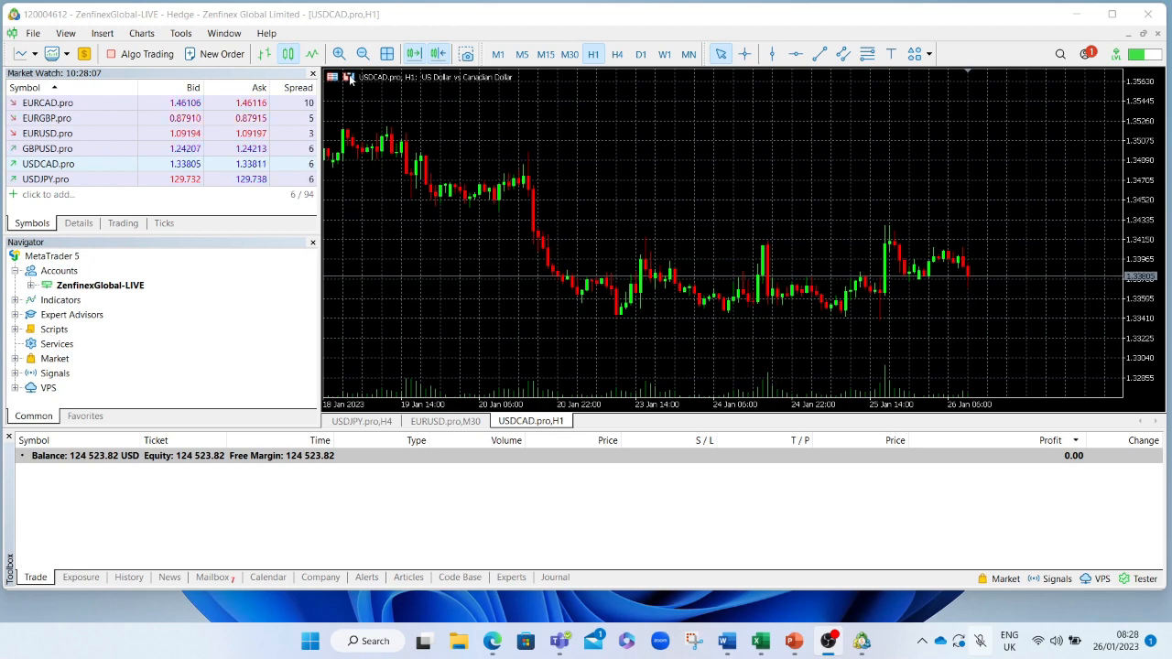
Step: Enable one-click trading on the USDCAD chart and set the trade volume to 0.20 lots
{"action": "left_click", "coordinate": [348, 77]}
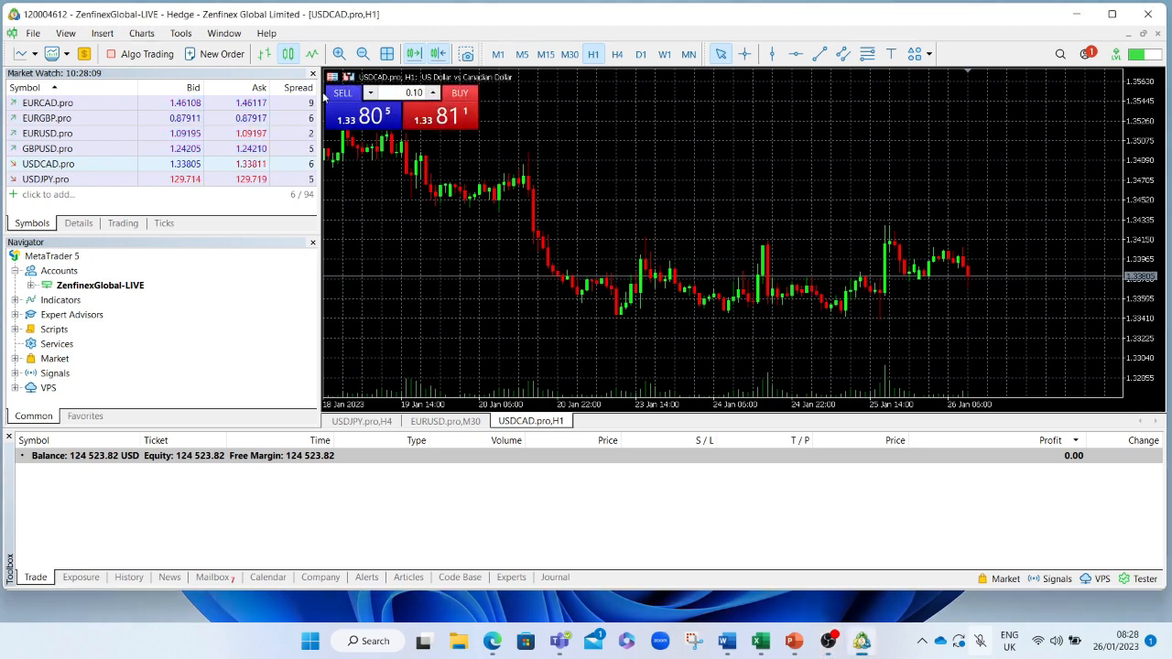
{"action": "mouse_move", "coordinate": [579, 227]}
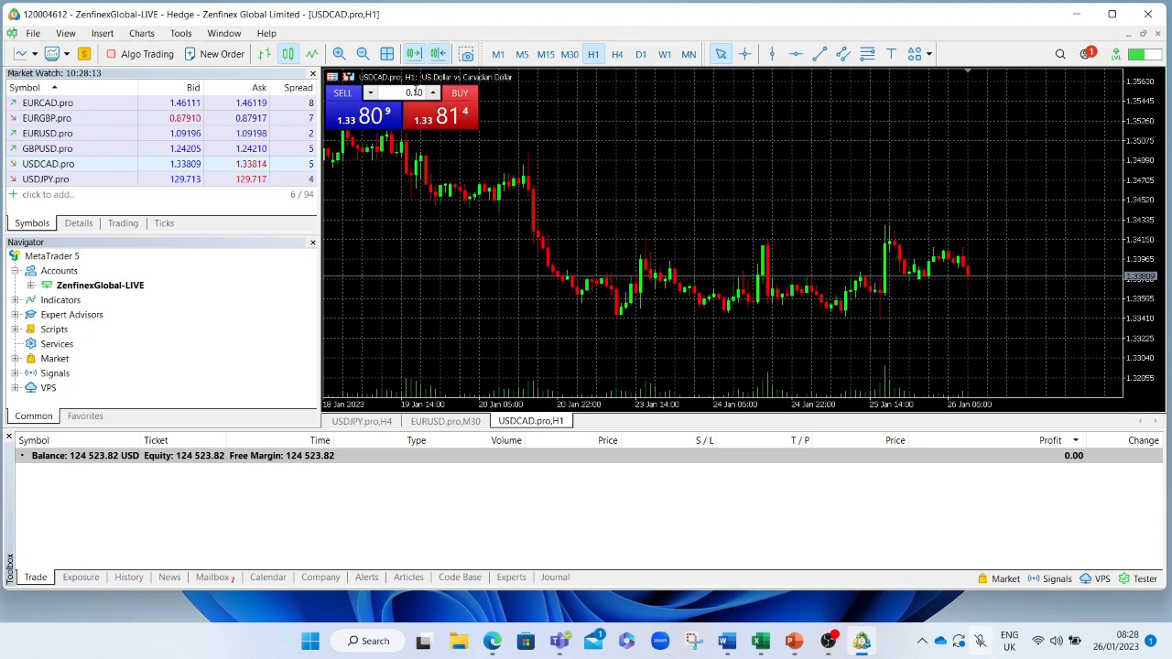
{"action": "left_click", "coordinate": [432, 88]}
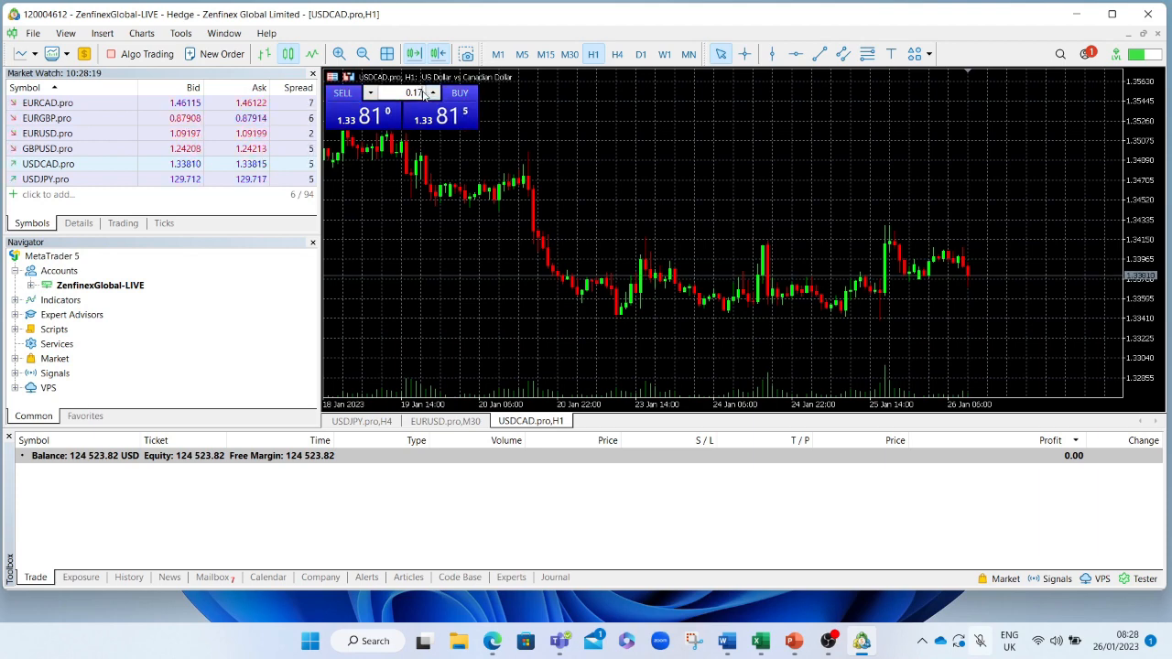
{"action": "left_click", "coordinate": [432, 88]}
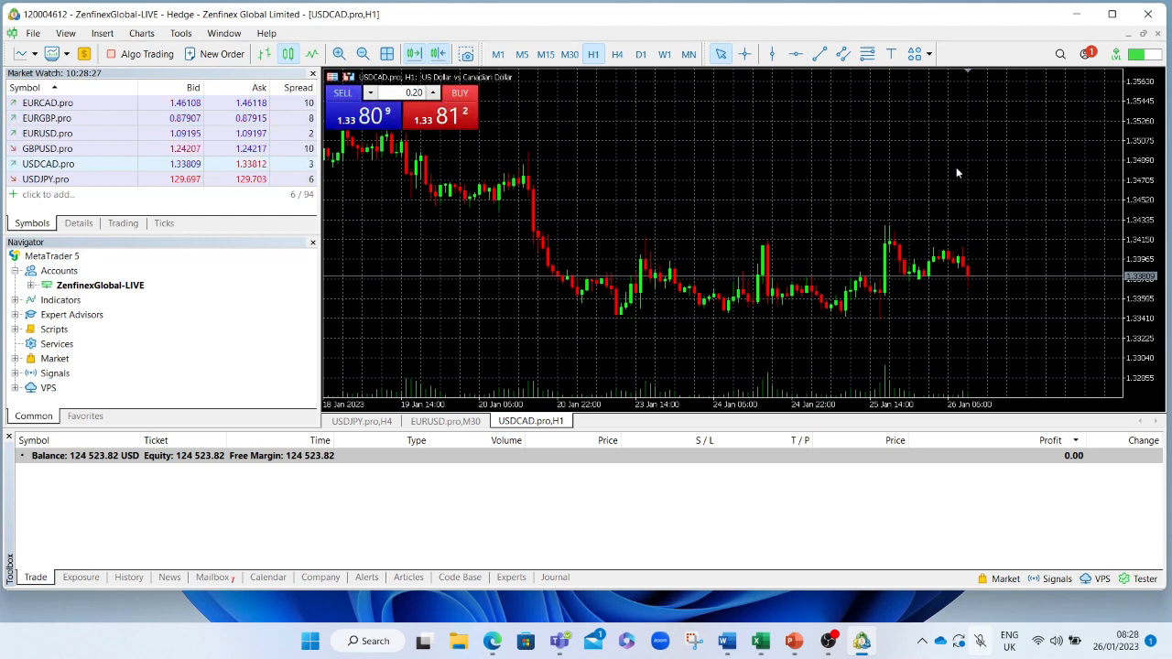
{"action": "mouse_move", "coordinate": [930, 199]}
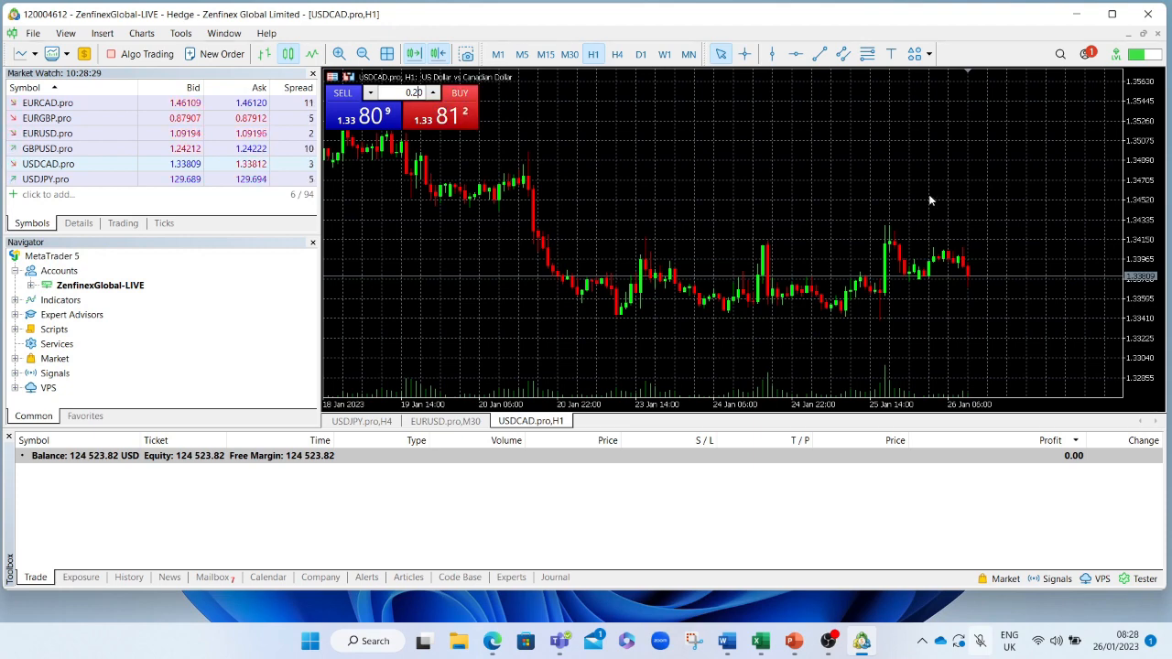
{"action": "mouse_move", "coordinate": [802, 181]}
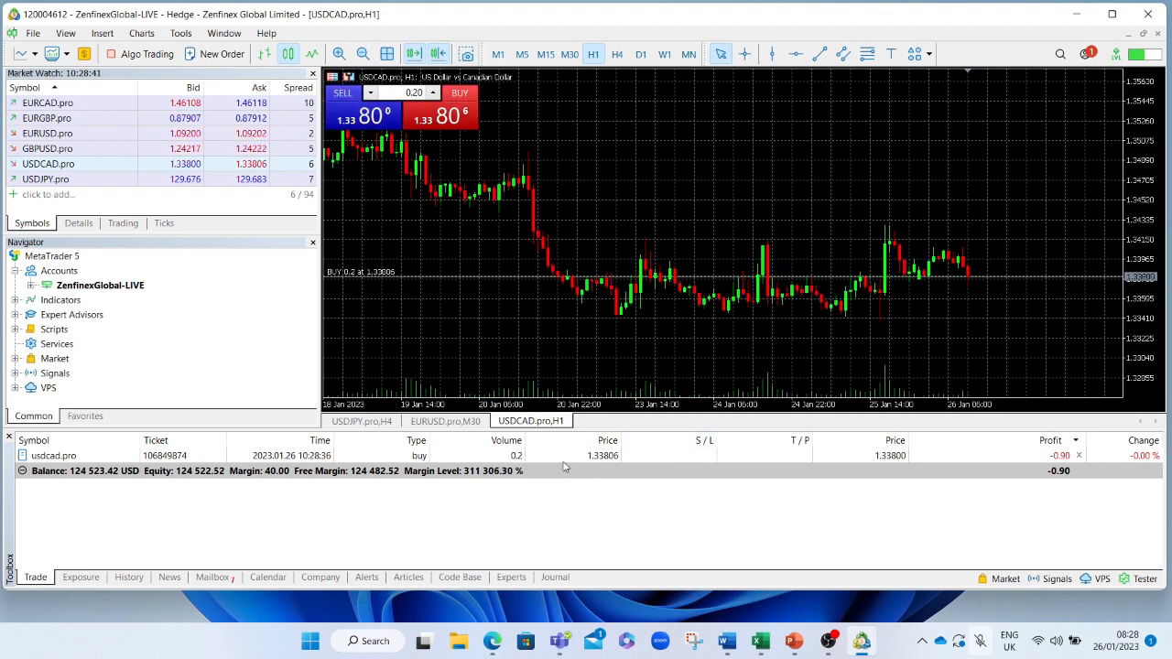
{"action": "mouse_move", "coordinate": [925, 297]}
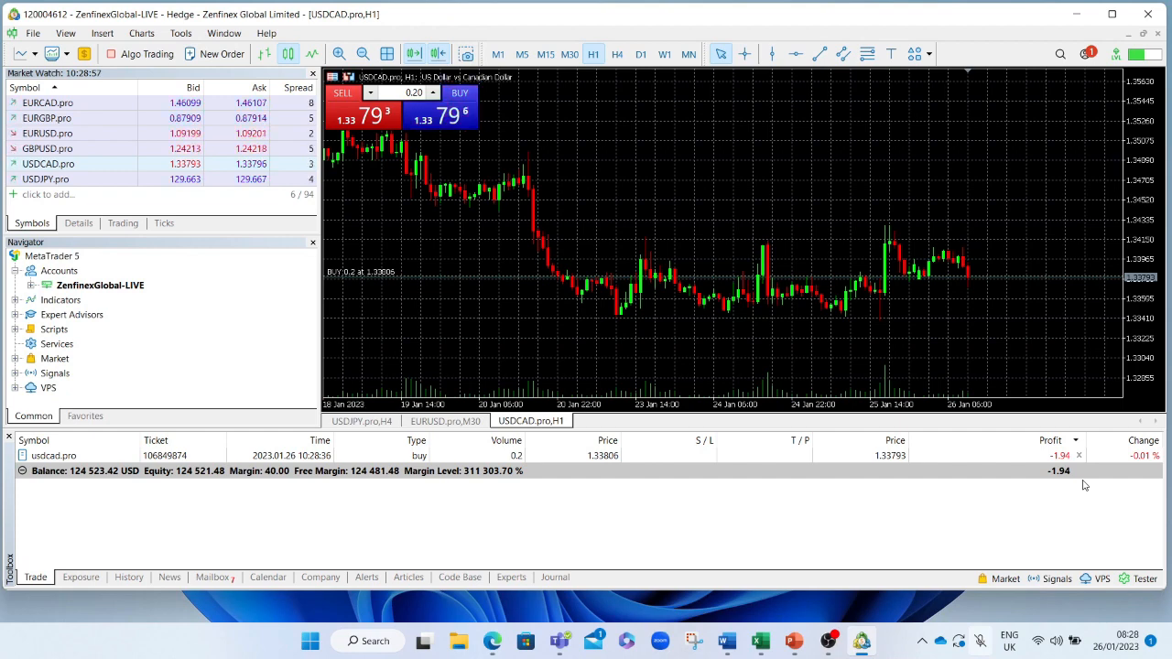
{"action": "mouse_move", "coordinate": [699, 454]}
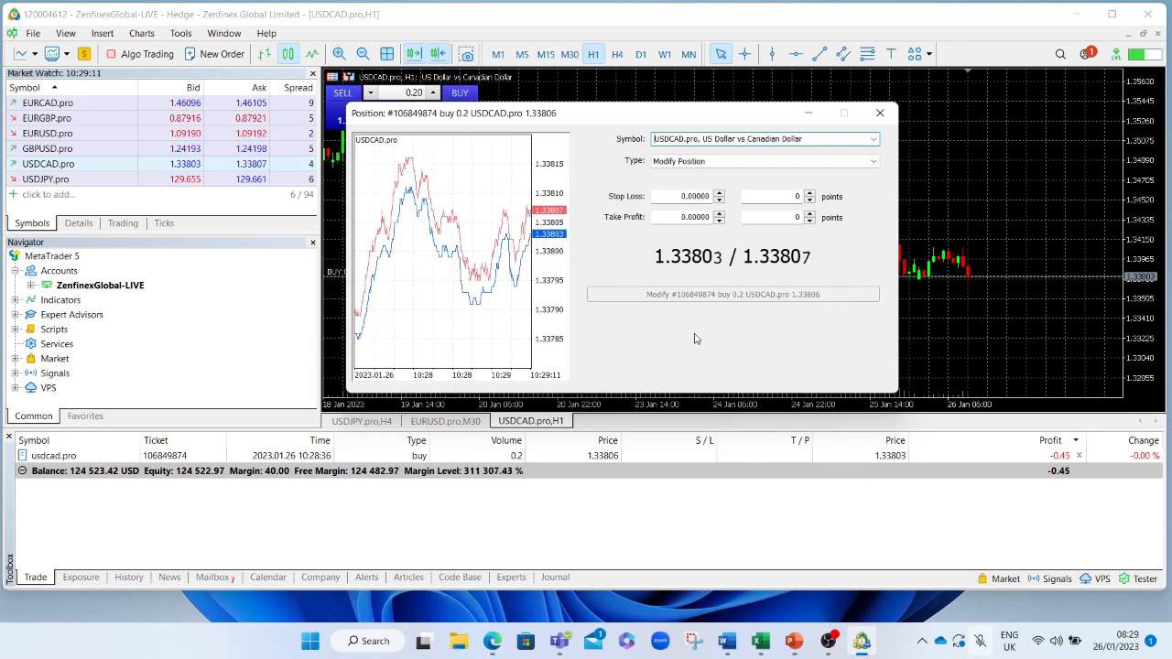
{"action": "mouse_move", "coordinate": [853, 282]}
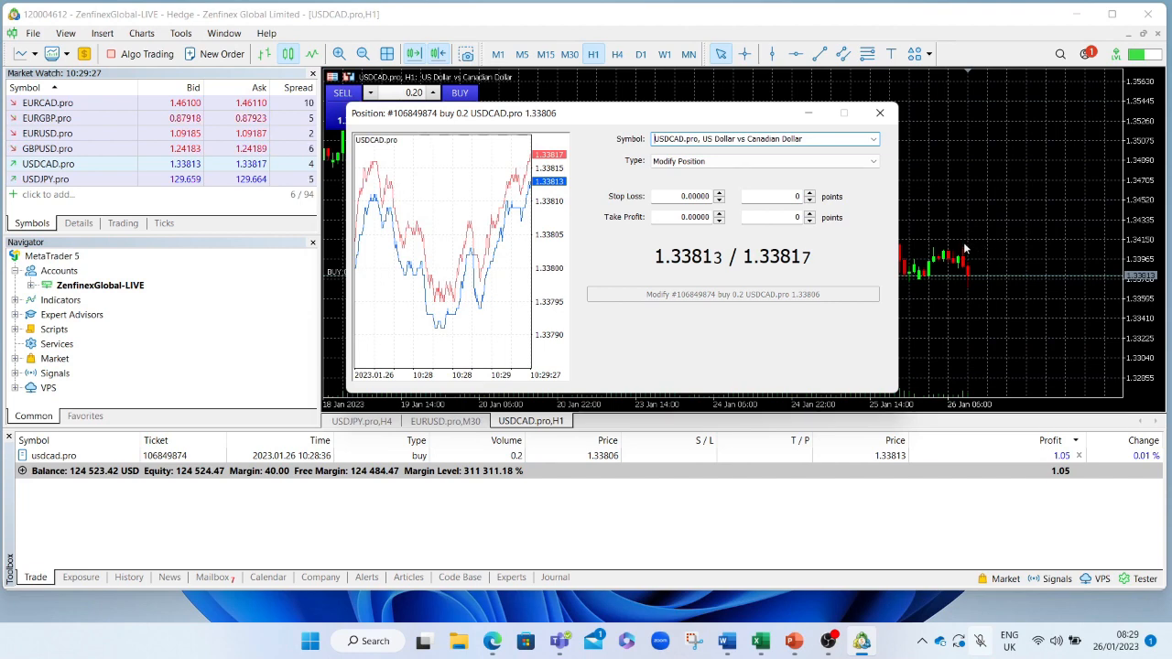
{"action": "mouse_move", "coordinate": [1089, 252]}
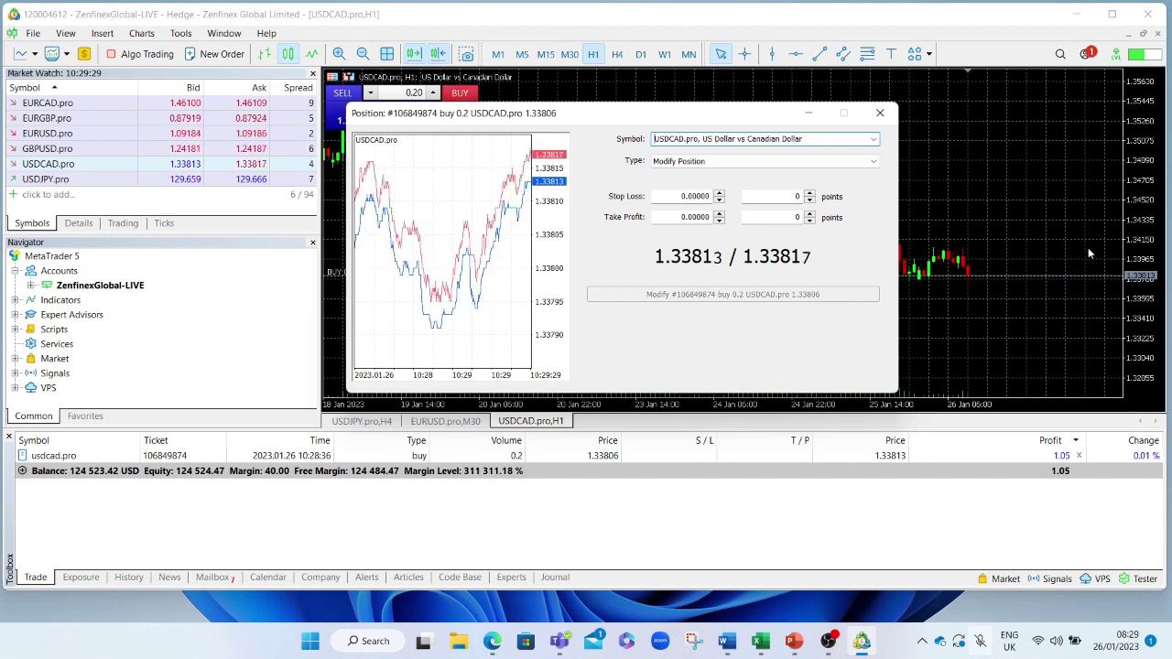
{"action": "mouse_move", "coordinate": [1135, 253]}
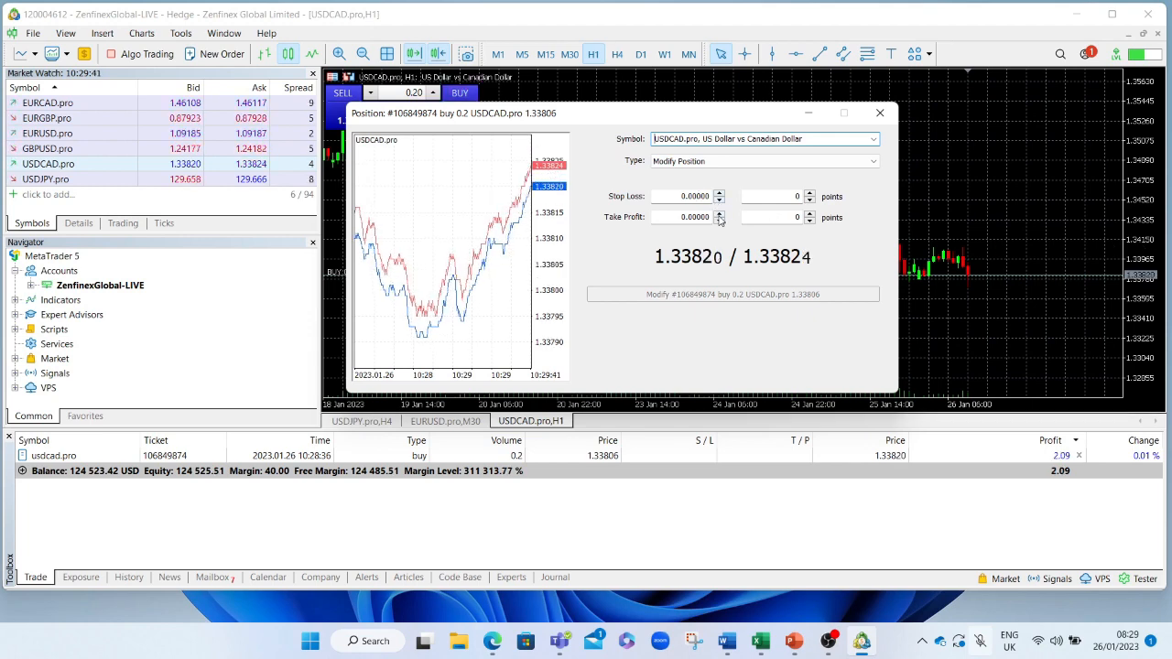
Step: Enter a 1.33000 stop loss and a take profit in the Modify Position window for the USDCAD buy
{"action": "left_click", "coordinate": [718, 212]}
{"action": "type", "text": "1.33000"}
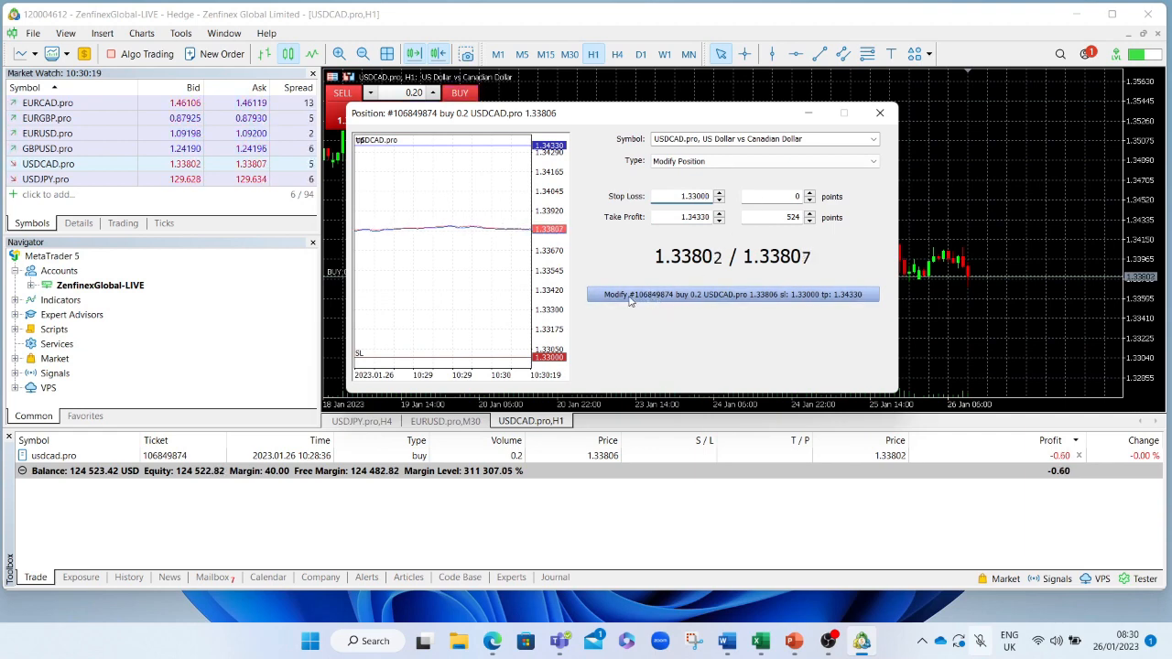
Step: Apply the stop loss and take profit to the USDCAD buy position via Modify
{"action": "left_click", "coordinate": [731, 293]}
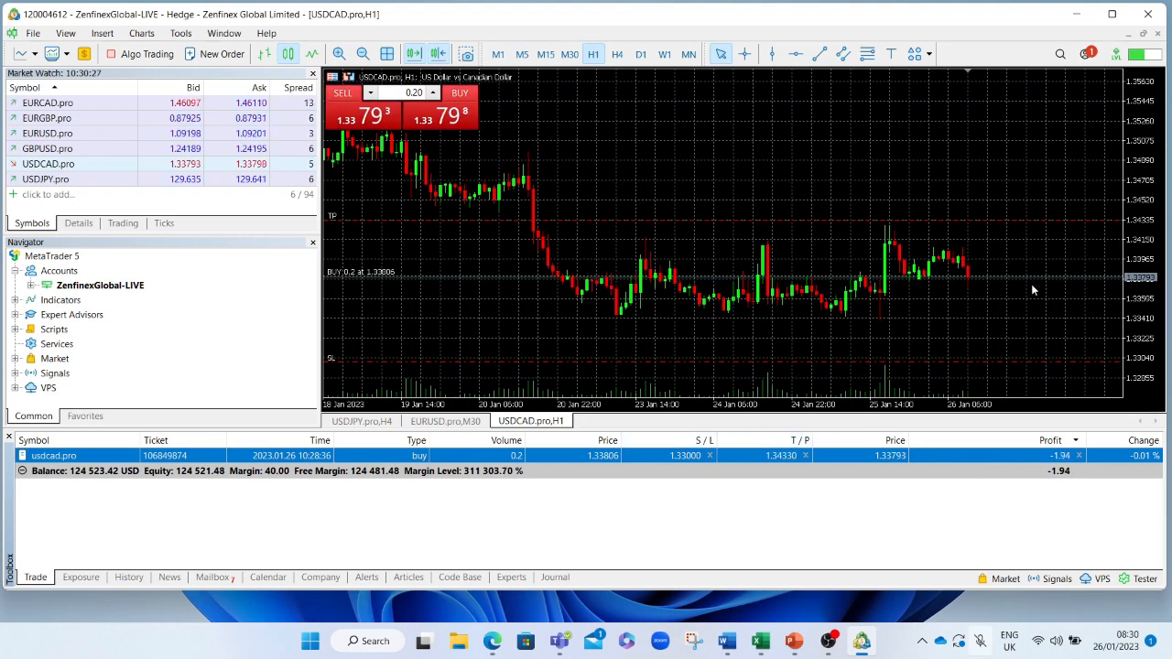
{"action": "mouse_move", "coordinate": [1061, 264]}
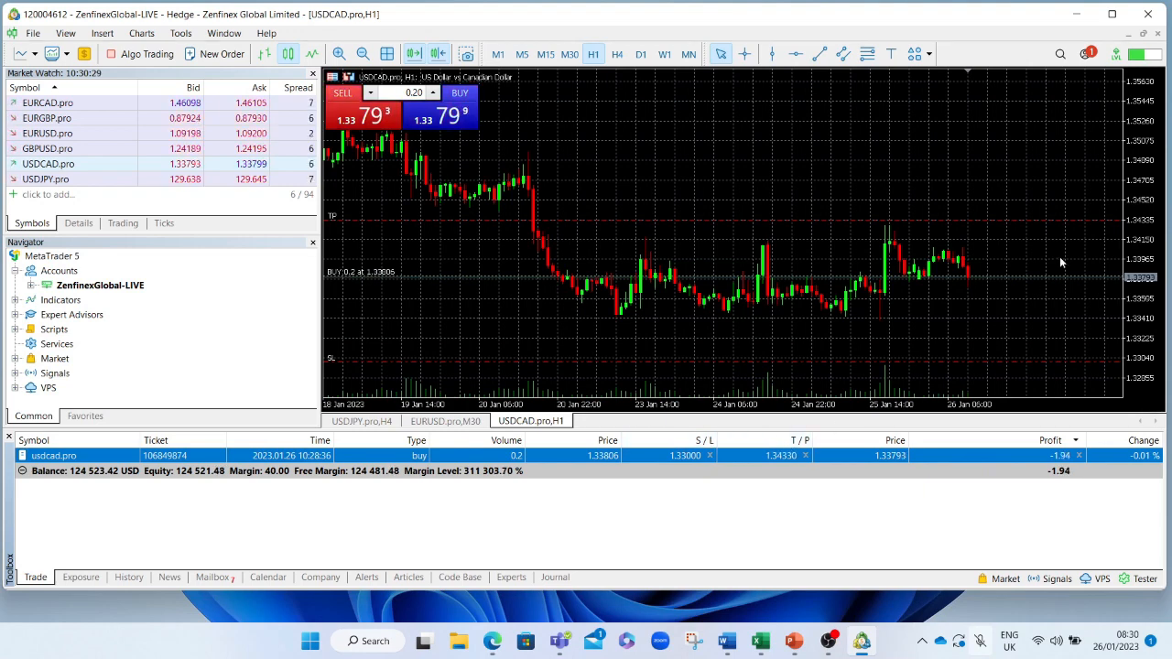
{"action": "mouse_move", "coordinate": [989, 227]}
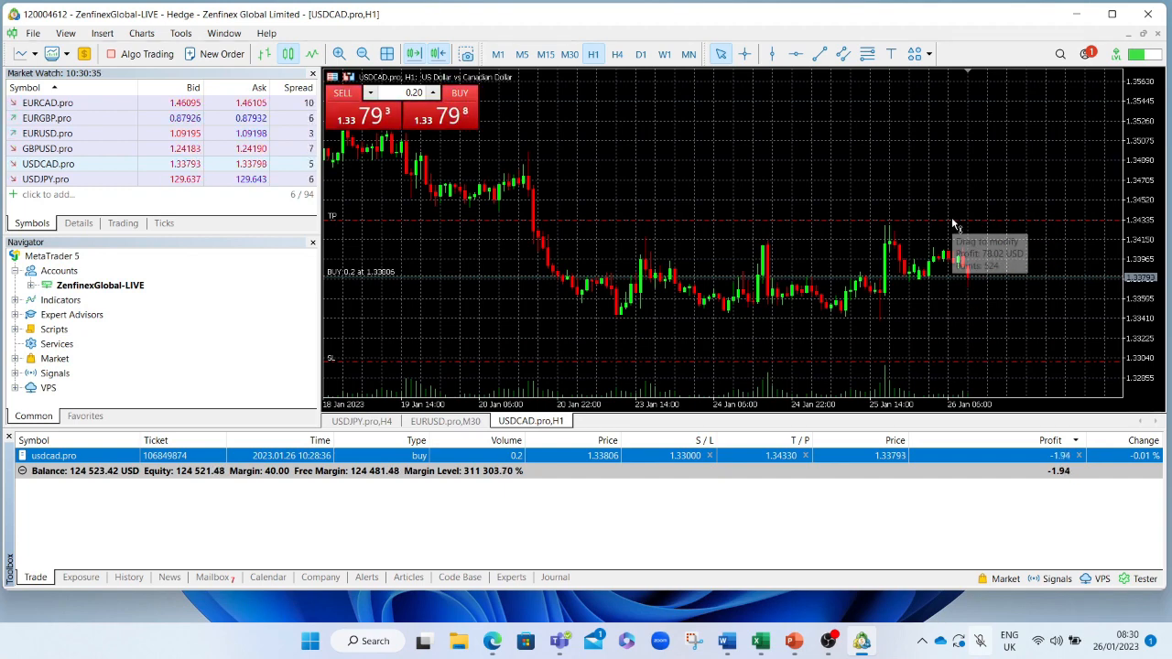
{"action": "mouse_move", "coordinate": [973, 362]}
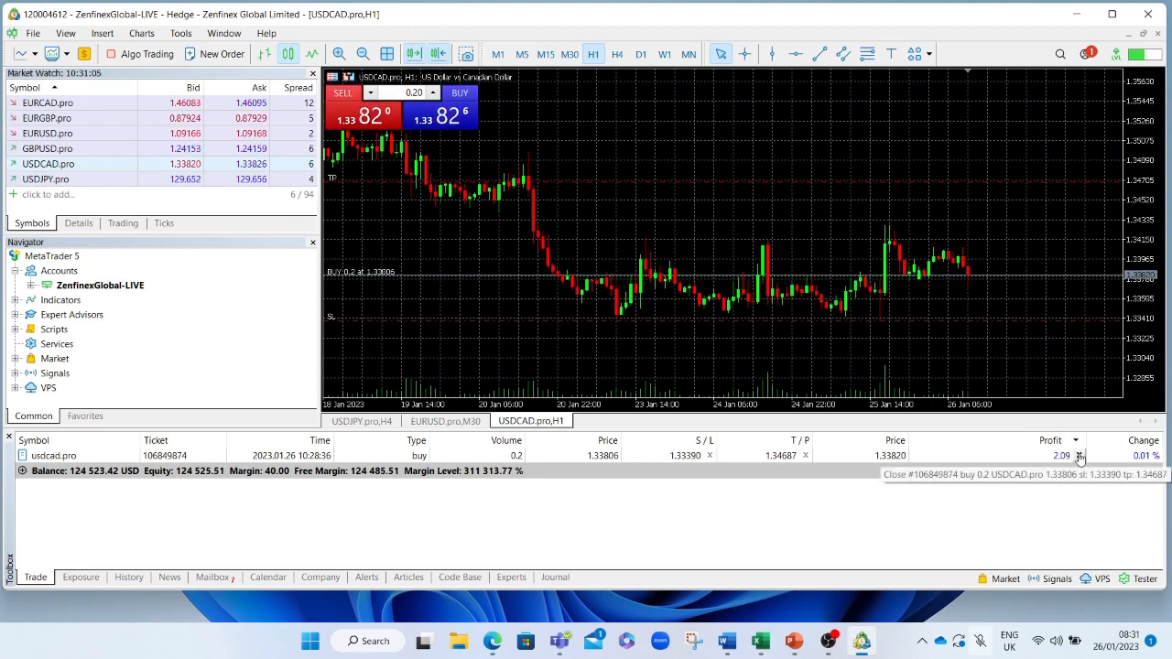
Step: Close the USDCAD buy position, return to the Trade list, and turn one-click trading off
{"action": "left_click", "coordinate": [1080, 455]}
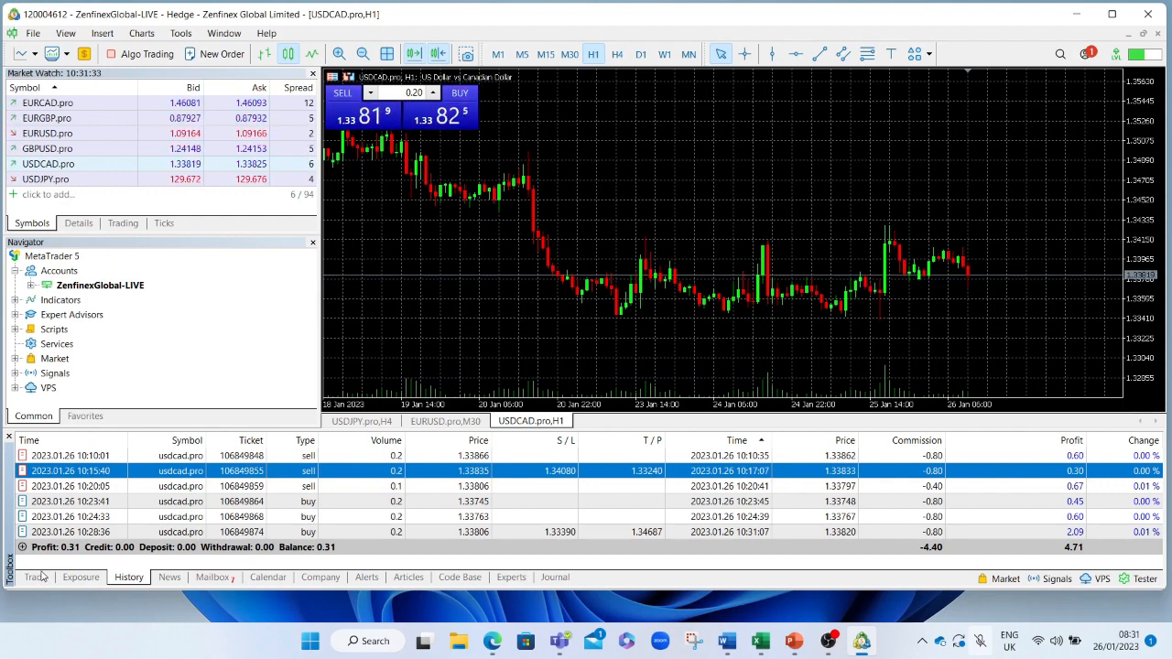
{"action": "left_click", "coordinate": [36, 577]}
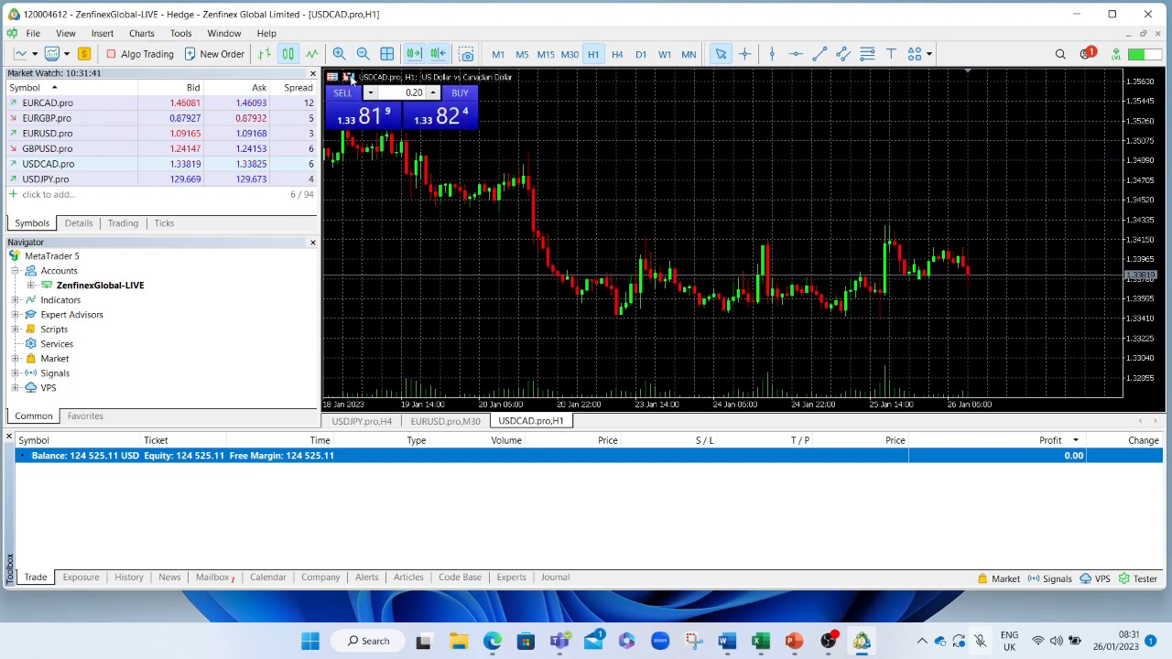
{"action": "left_click", "coordinate": [348, 77]}
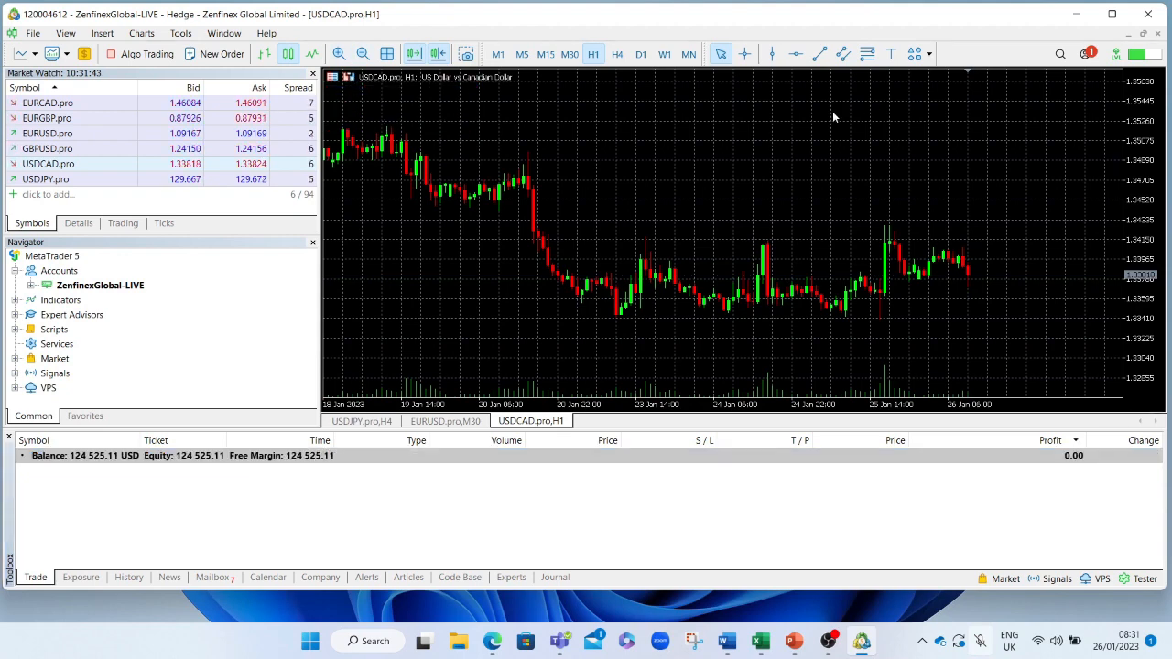
Step: Start a new USDCAD order from the chart menu and switch its type to Pending Order
{"action": "right_click", "coordinate": [833, 117]}
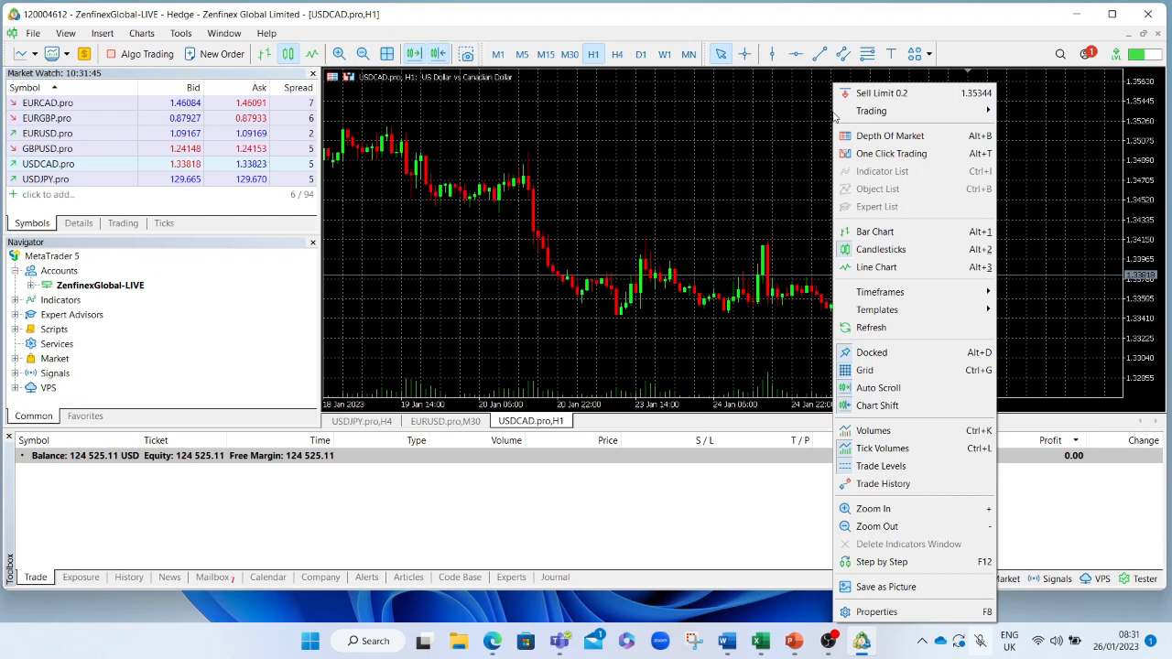
{"action": "mouse_move", "coordinate": [871, 111]}
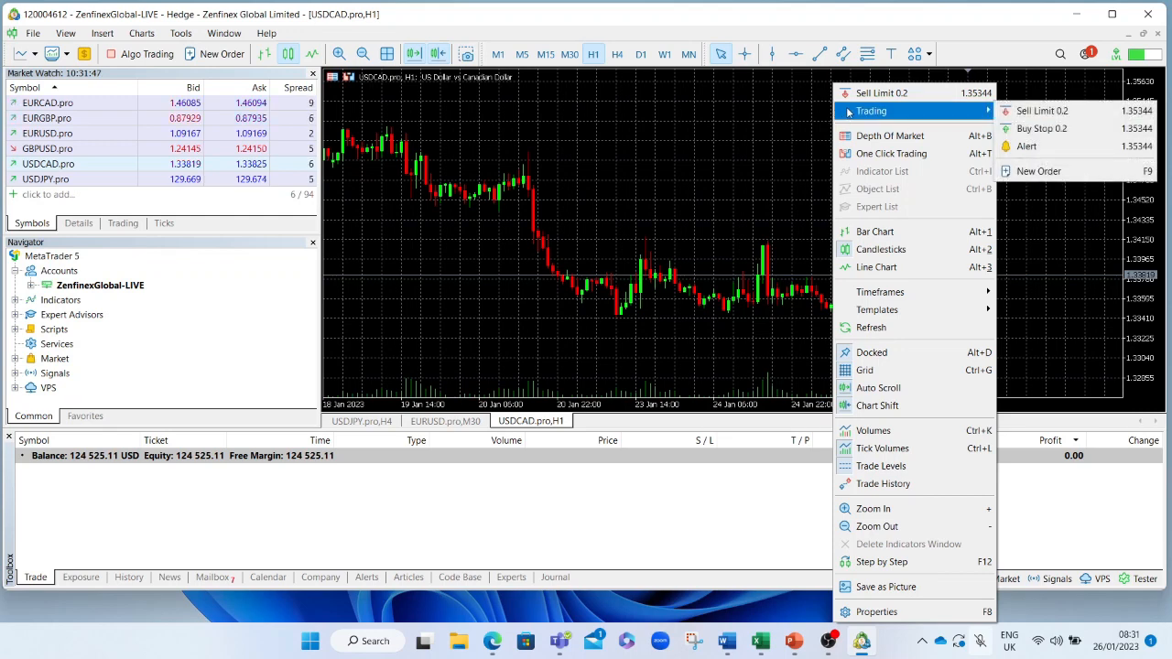
{"action": "mouse_move", "coordinate": [927, 110]}
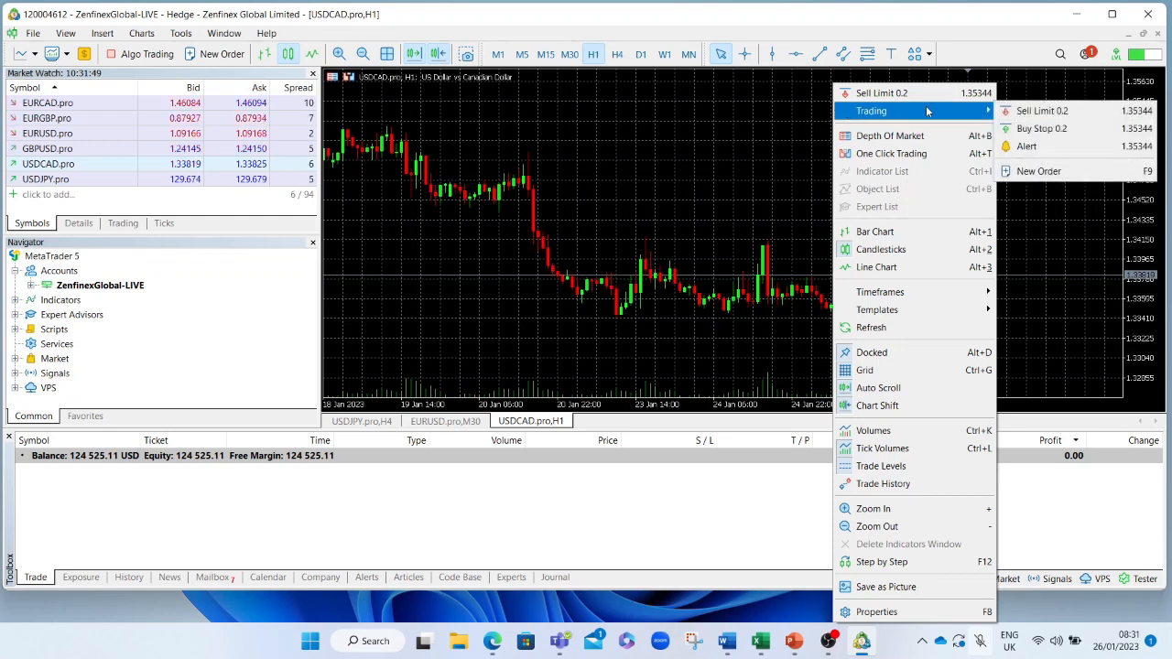
{"action": "mouse_move", "coordinate": [1025, 146]}
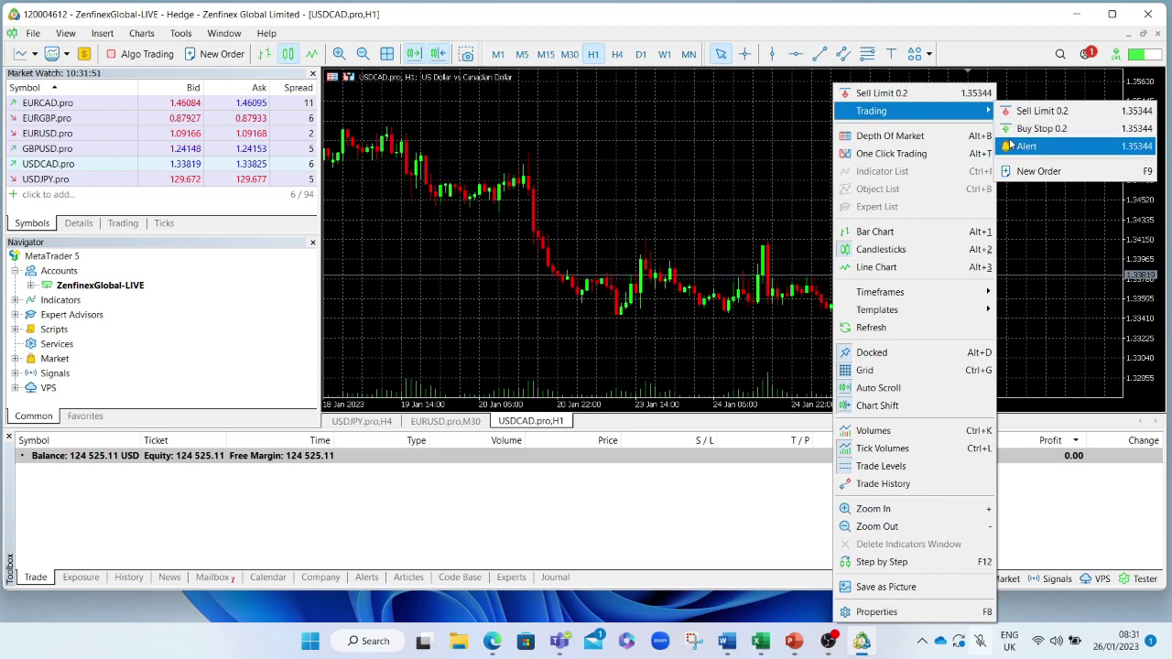
{"action": "left_click", "coordinate": [1037, 170]}
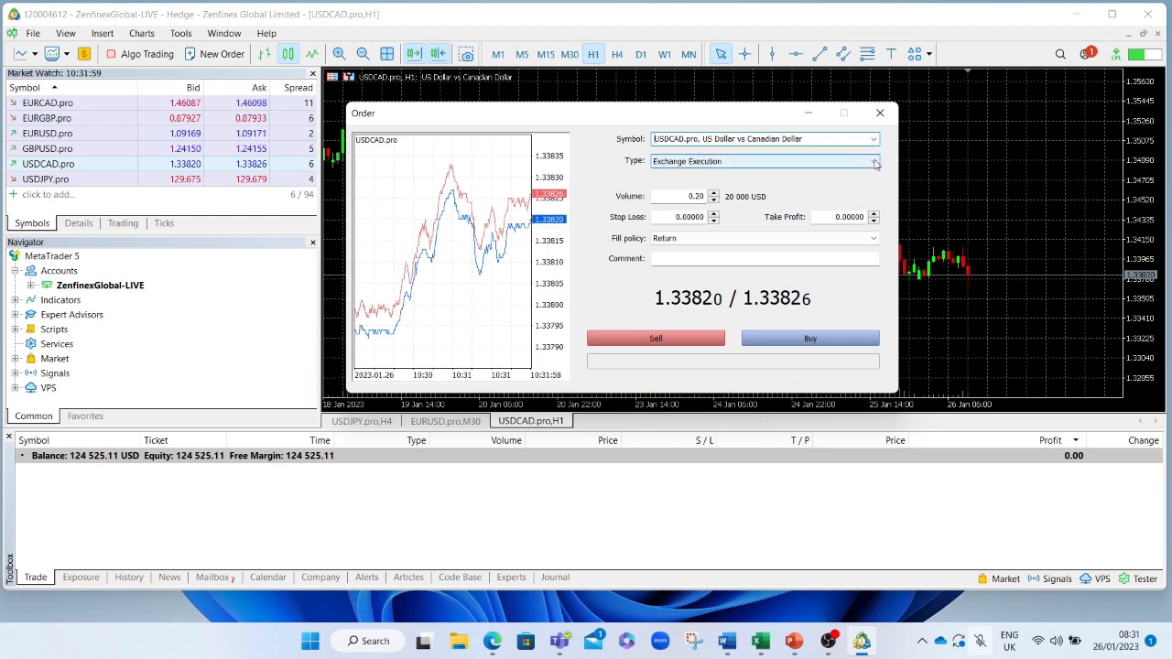
{"action": "left_click", "coordinate": [871, 161]}
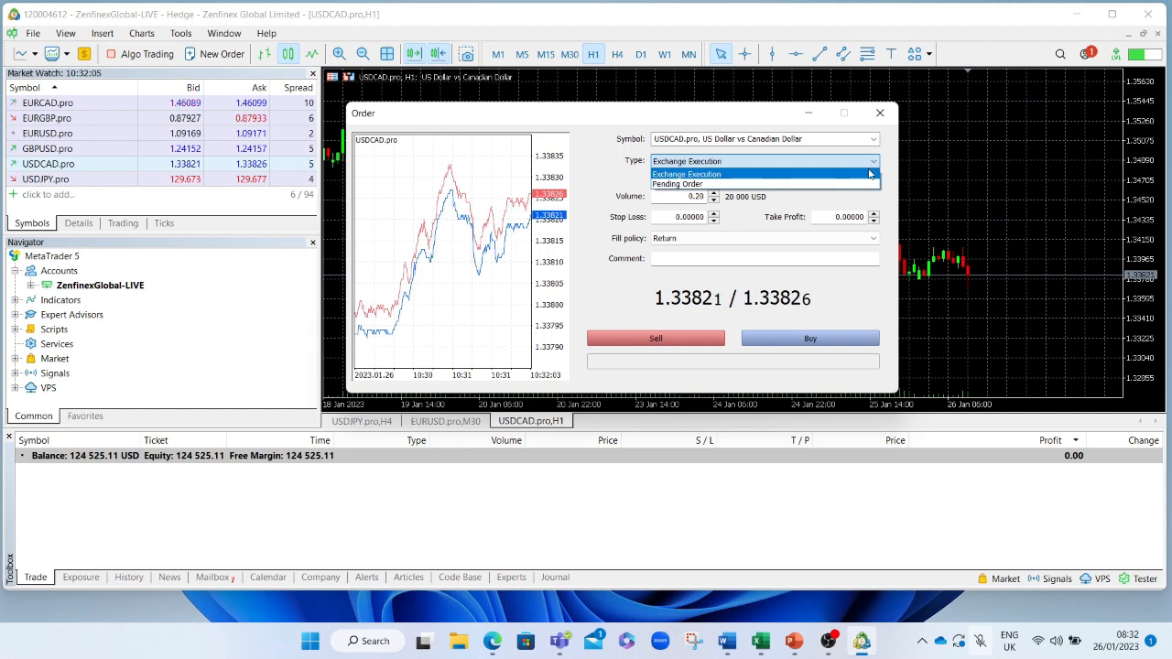
{"action": "left_click", "coordinate": [678, 183]}
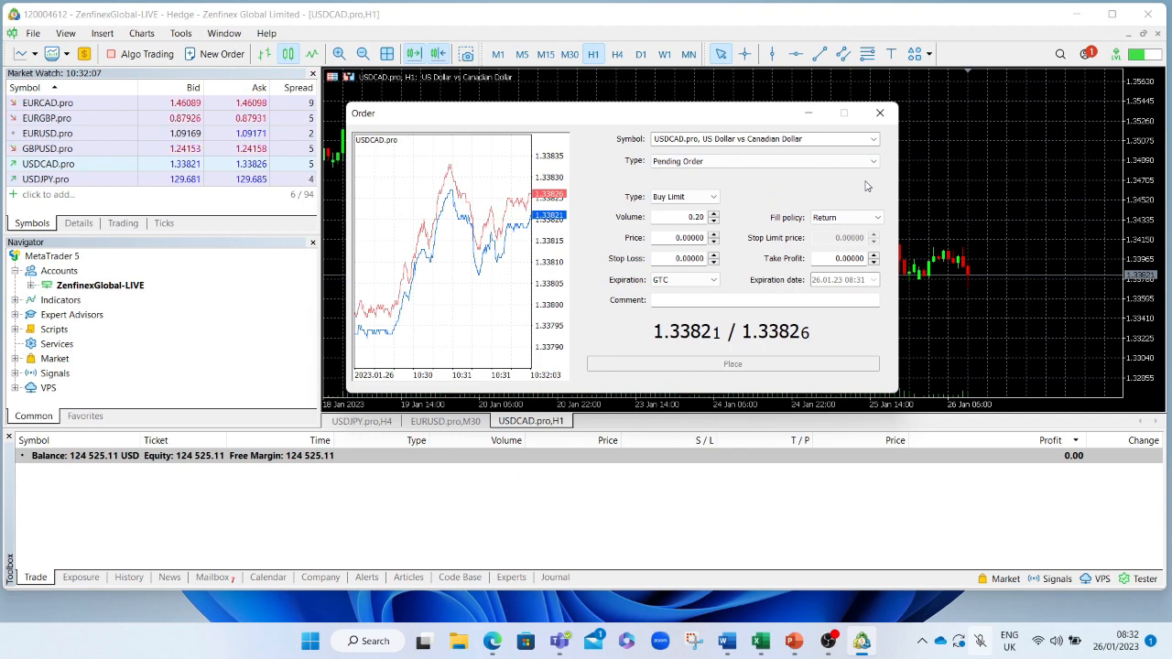
{"action": "mouse_move", "coordinate": [1005, 218]}
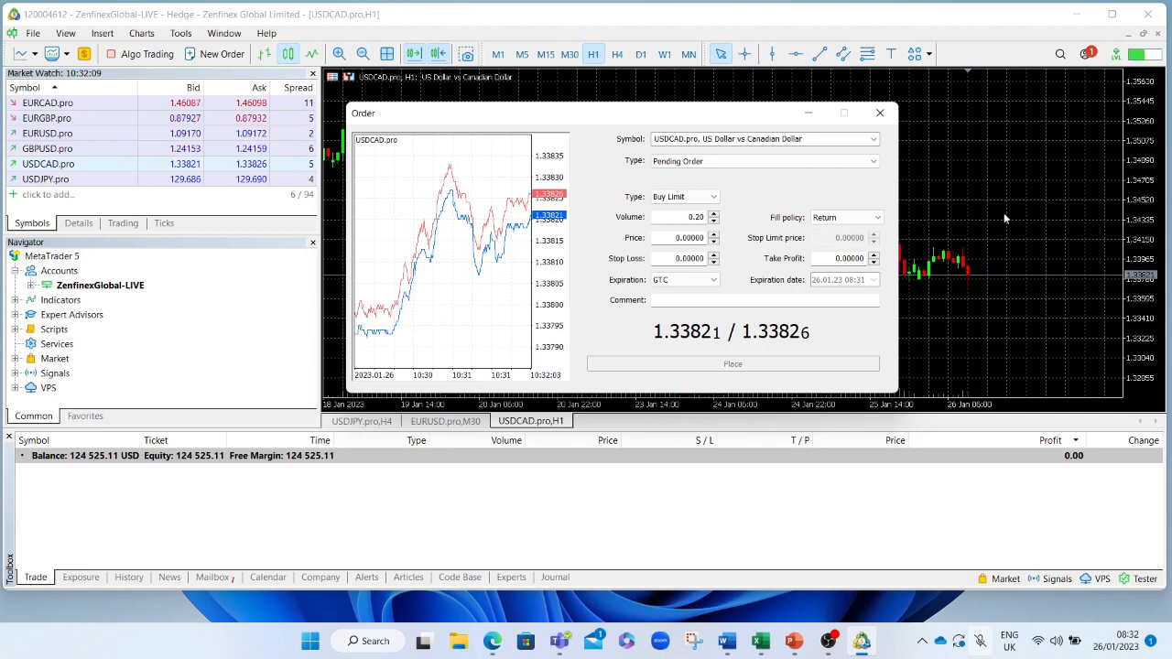
{"action": "mouse_move", "coordinate": [968, 267]}
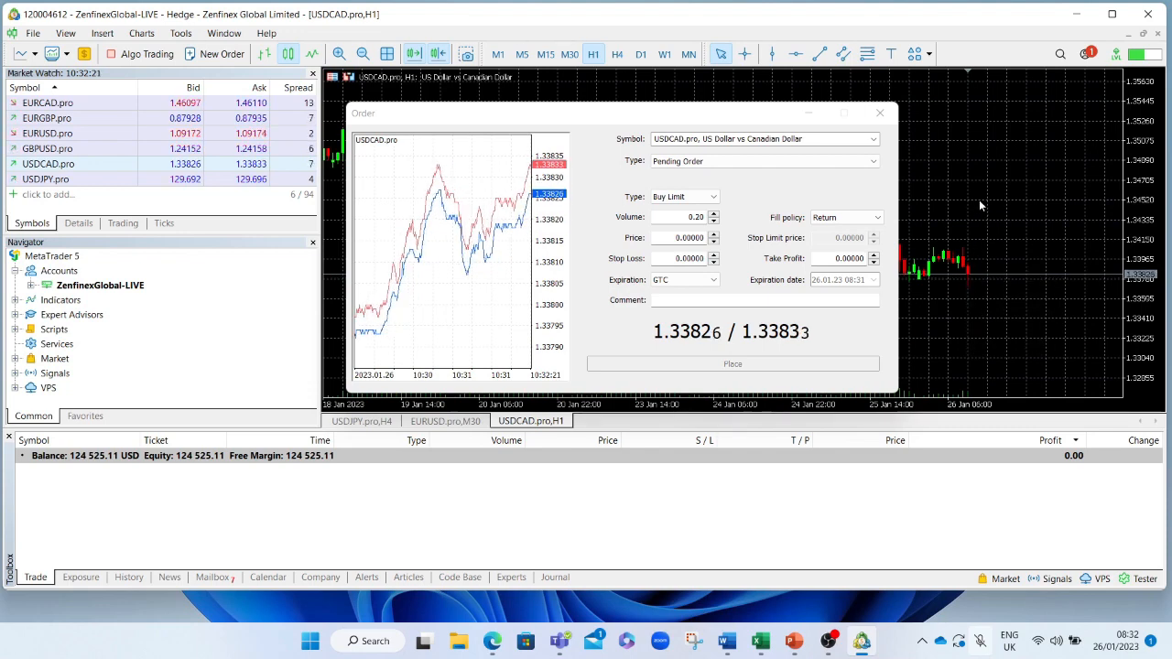
{"action": "mouse_move", "coordinate": [1073, 212]}
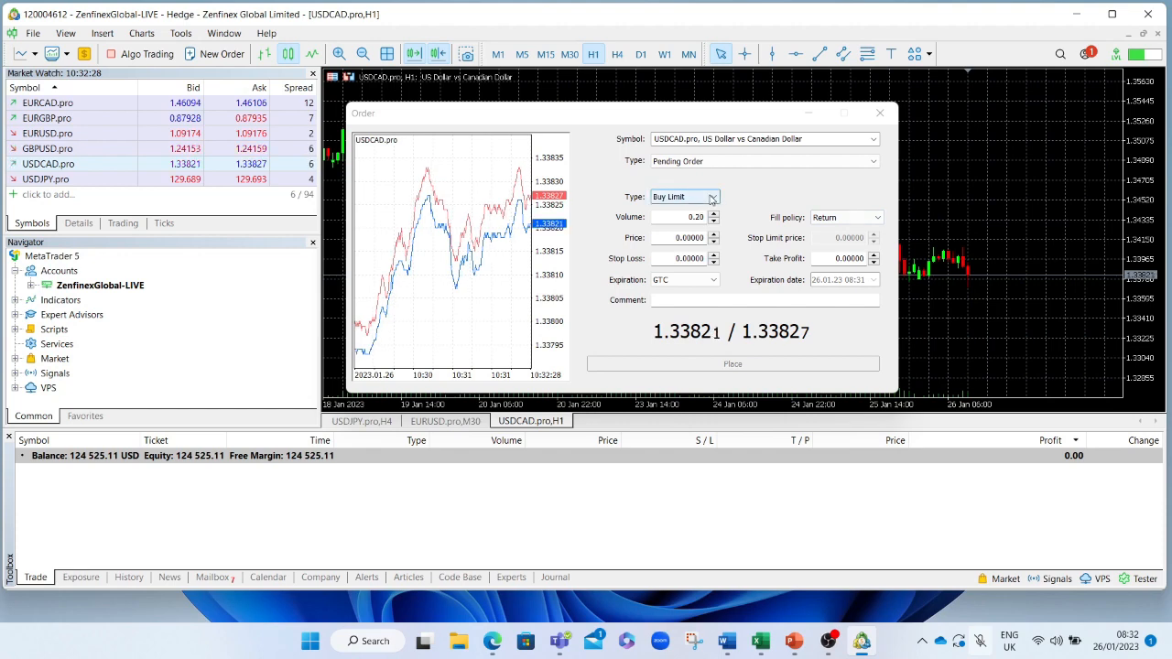
Step: Make the pending order a Buy Stop with entry price 1.34220
{"action": "left_click", "coordinate": [685, 196]}
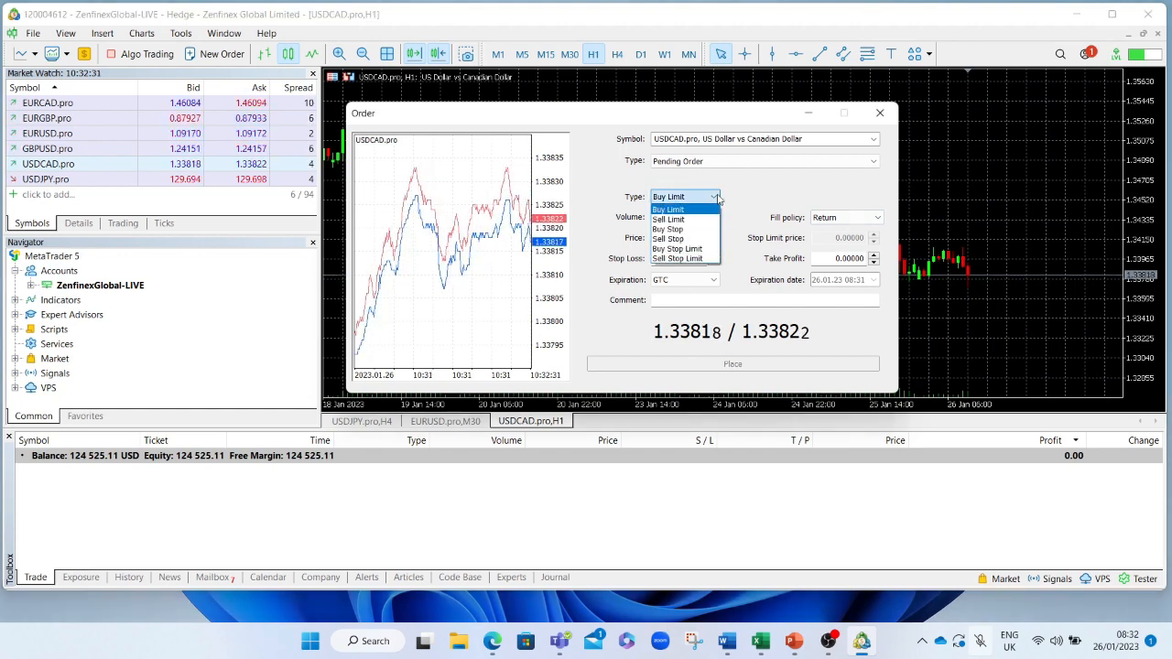
{"action": "mouse_move", "coordinate": [675, 229]}
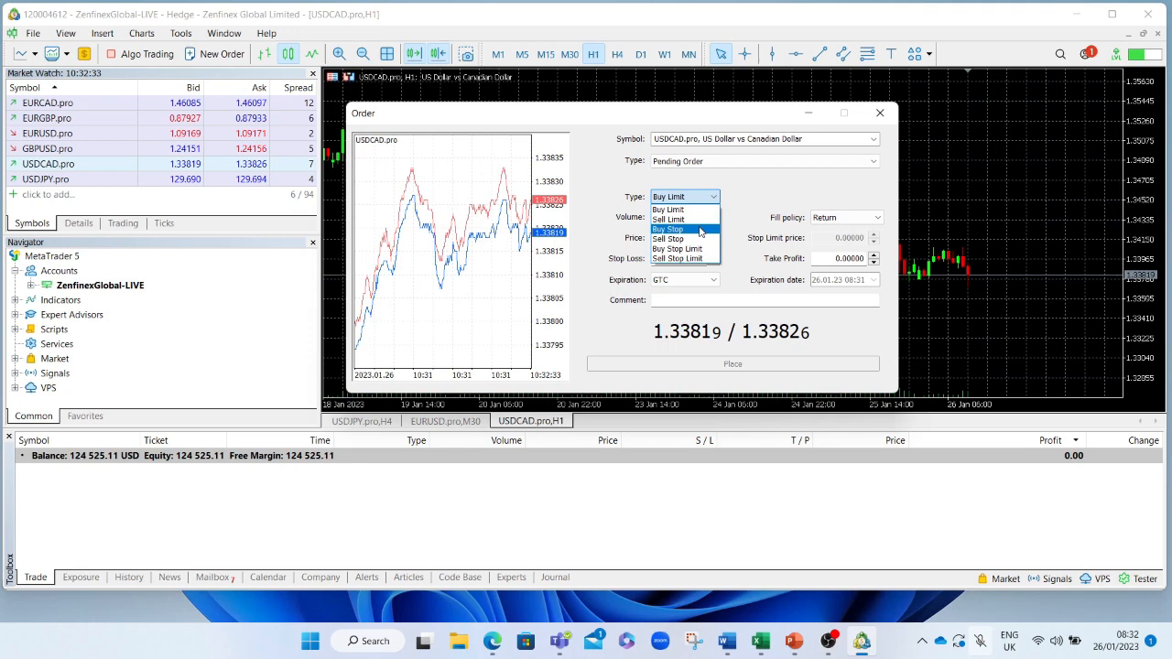
{"action": "left_click", "coordinate": [672, 227]}
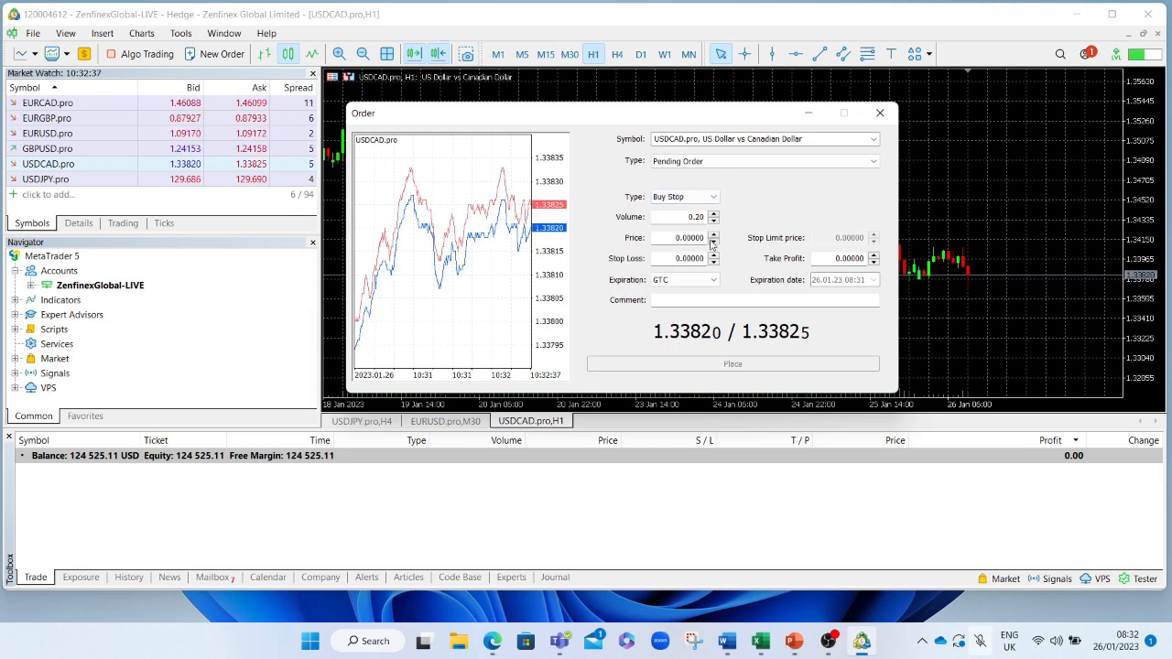
{"action": "left_click", "coordinate": [714, 235]}
{"action": "type", "text": "1.34220"}
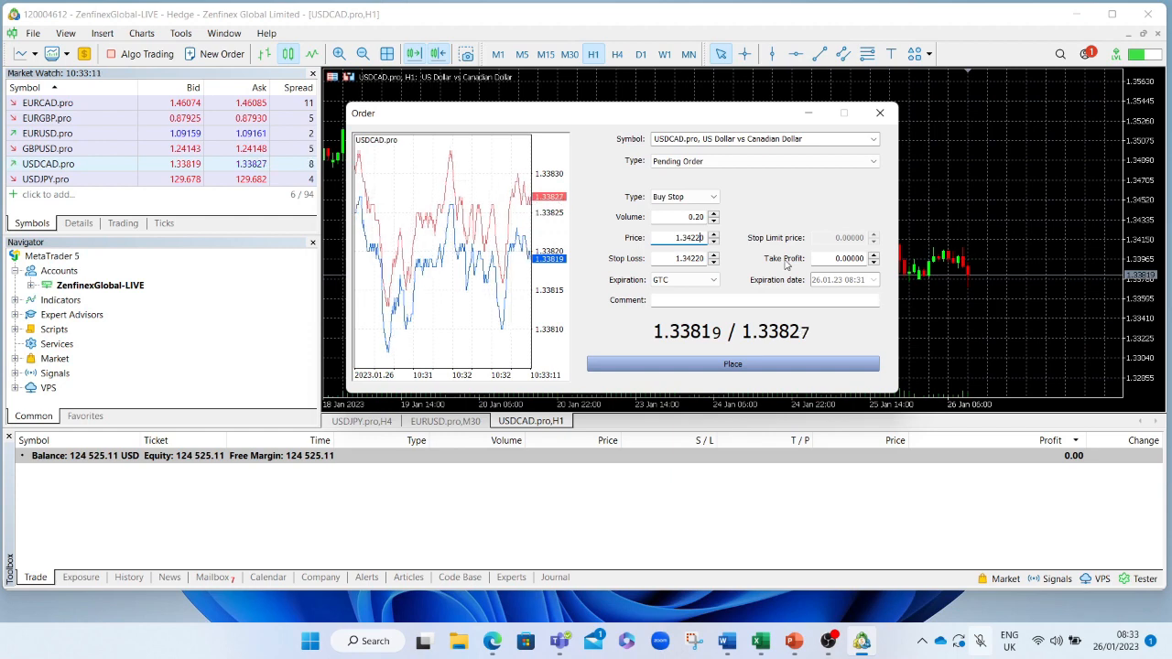
Step: Give the Buy Stop a stop loss of 1.33210 and a take profit of 1.35070
{"action": "triple_click", "coordinate": [686, 258]}
{"action": "type", "text": "1.33000"}
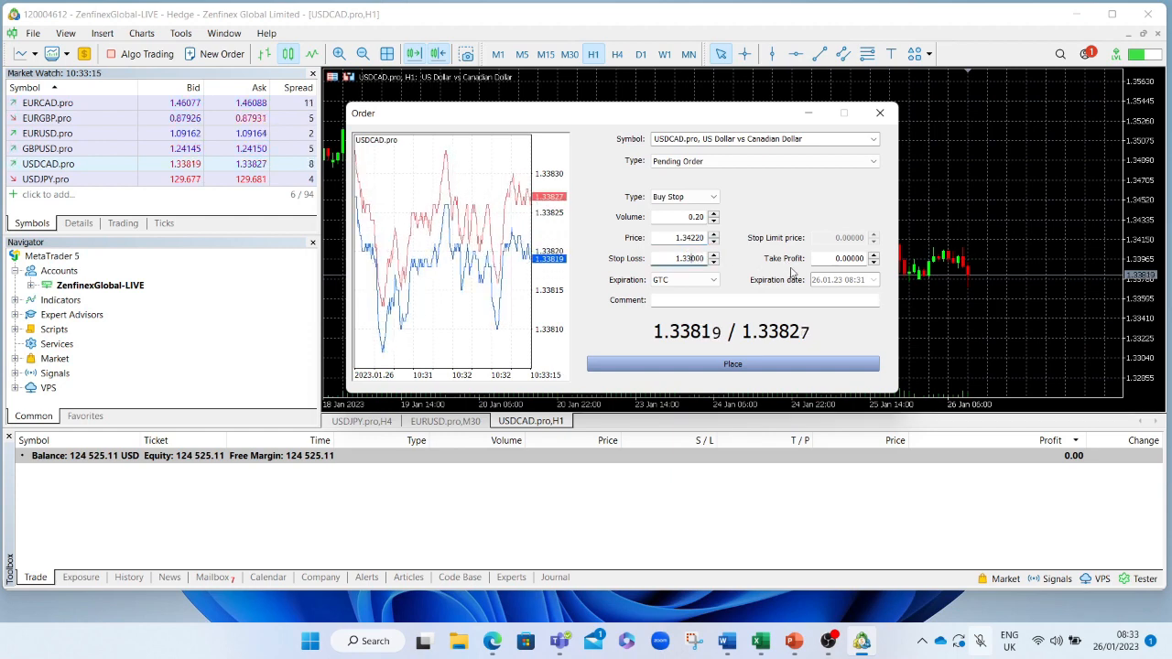
{"action": "left_click", "coordinate": [685, 257]}
{"action": "type", "text": "1.3321"}
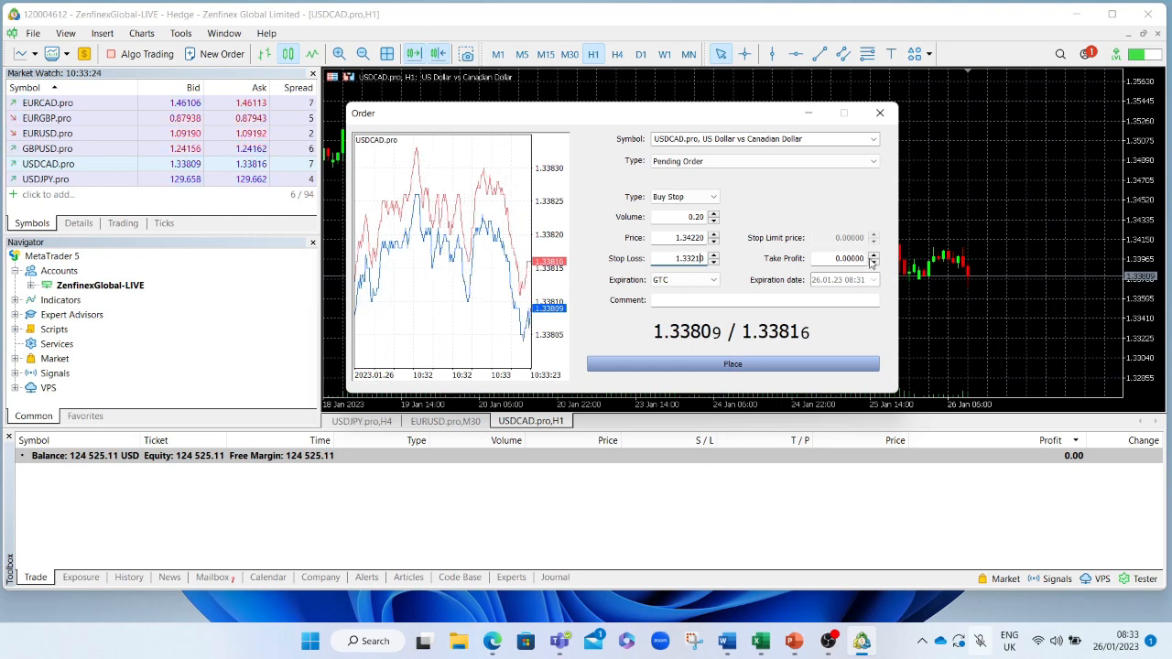
{"action": "left_click", "coordinate": [871, 255]}
{"action": "type", "text": "1.35070"}
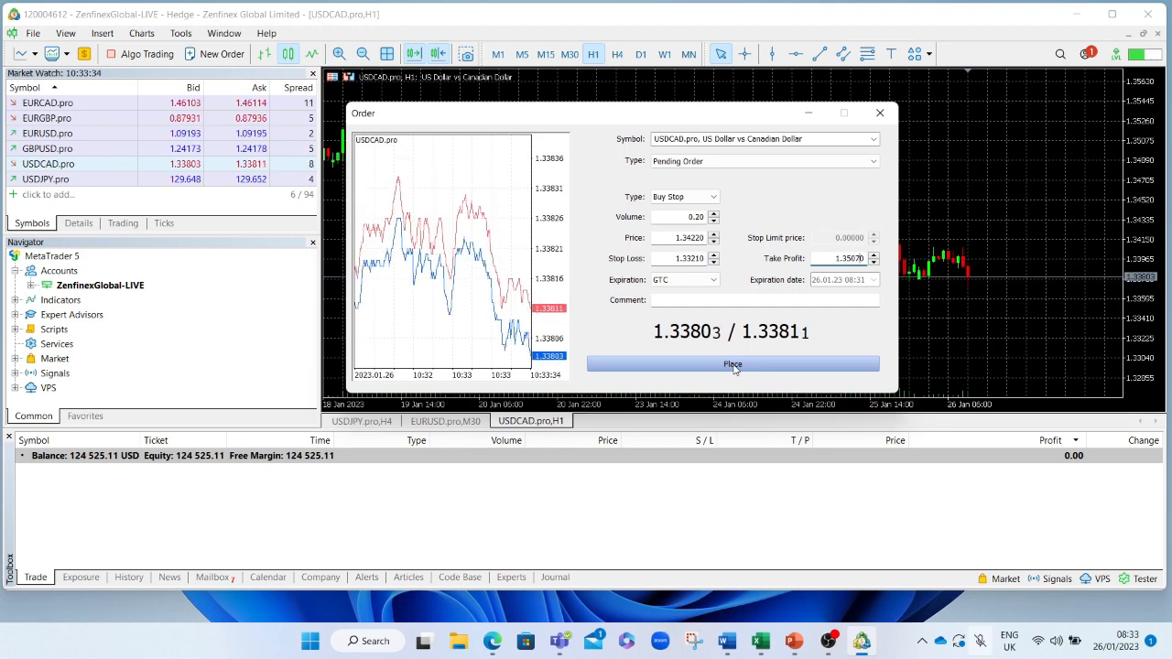
Step: Place the 0.2-lot USDCAD Buy Stop at 1.34220 with SL 1.33210 and TP 1.35070
{"action": "left_click", "coordinate": [733, 365]}
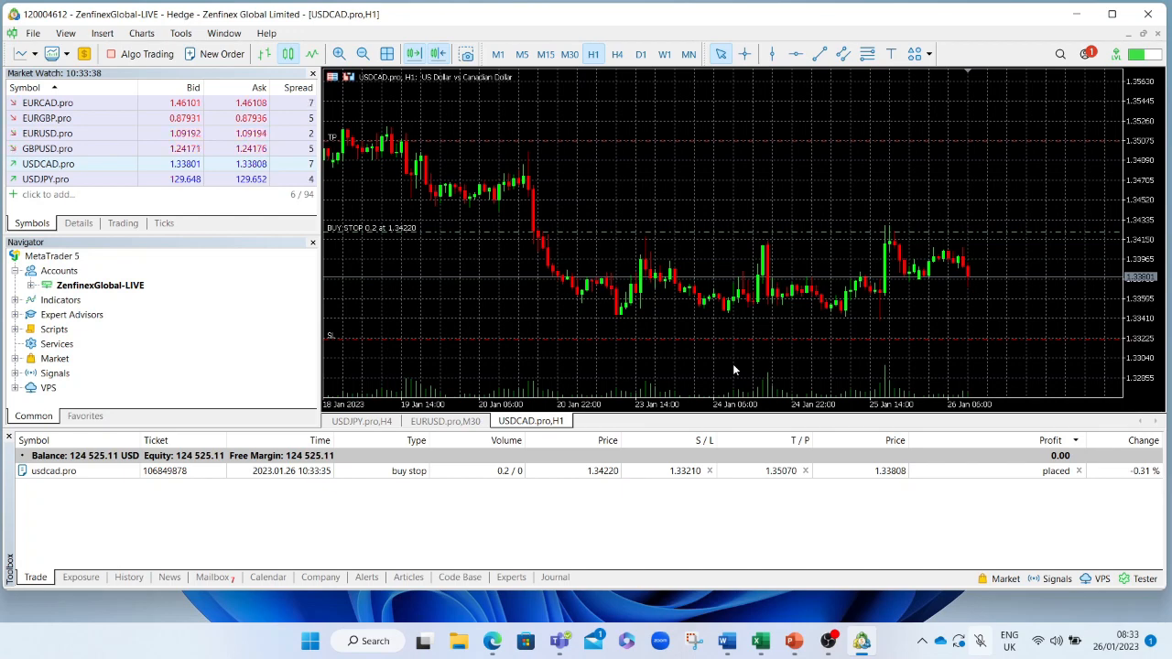
{"action": "mouse_move", "coordinate": [954, 241]}
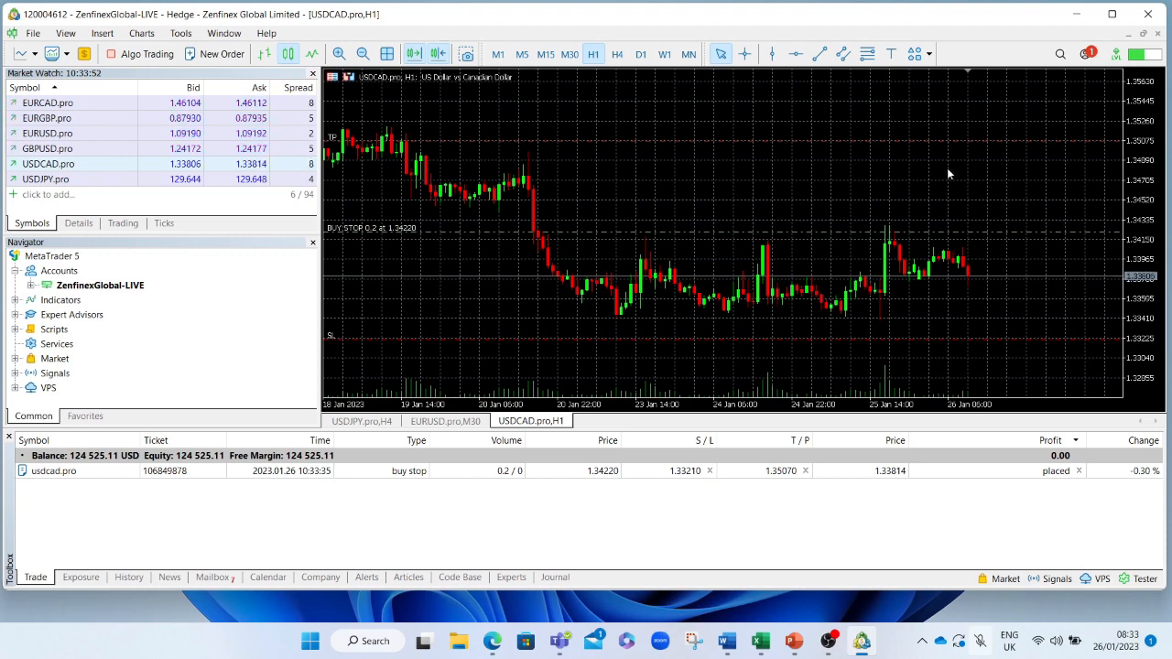
{"action": "mouse_move", "coordinate": [967, 141]}
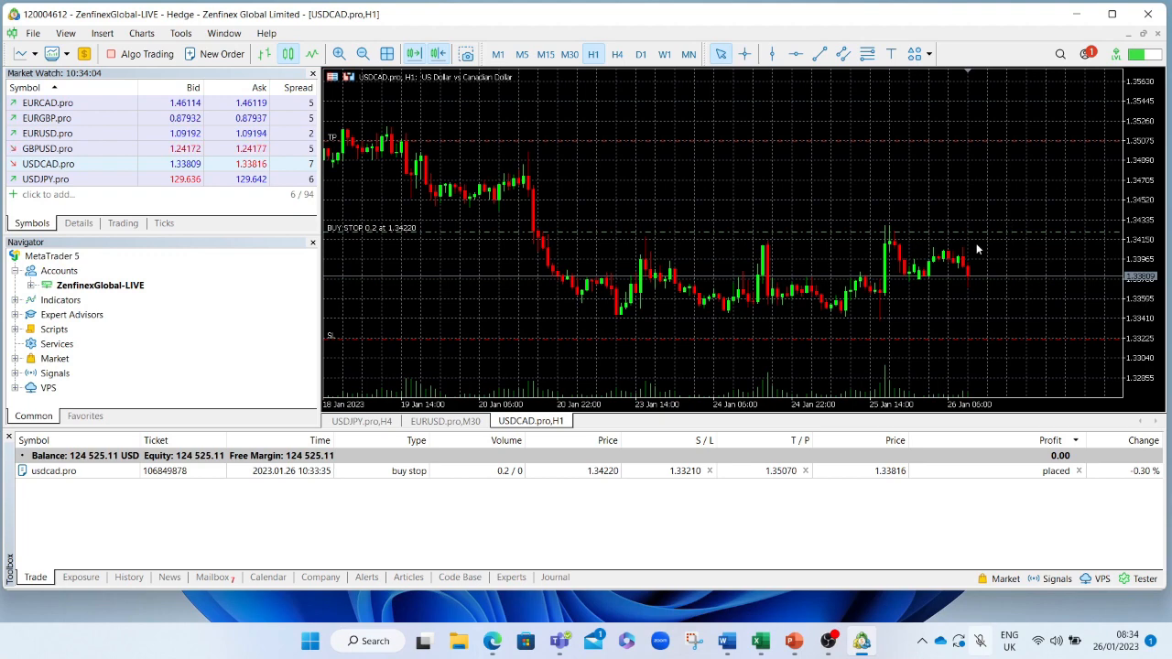
{"action": "mouse_move", "coordinate": [972, 223]}
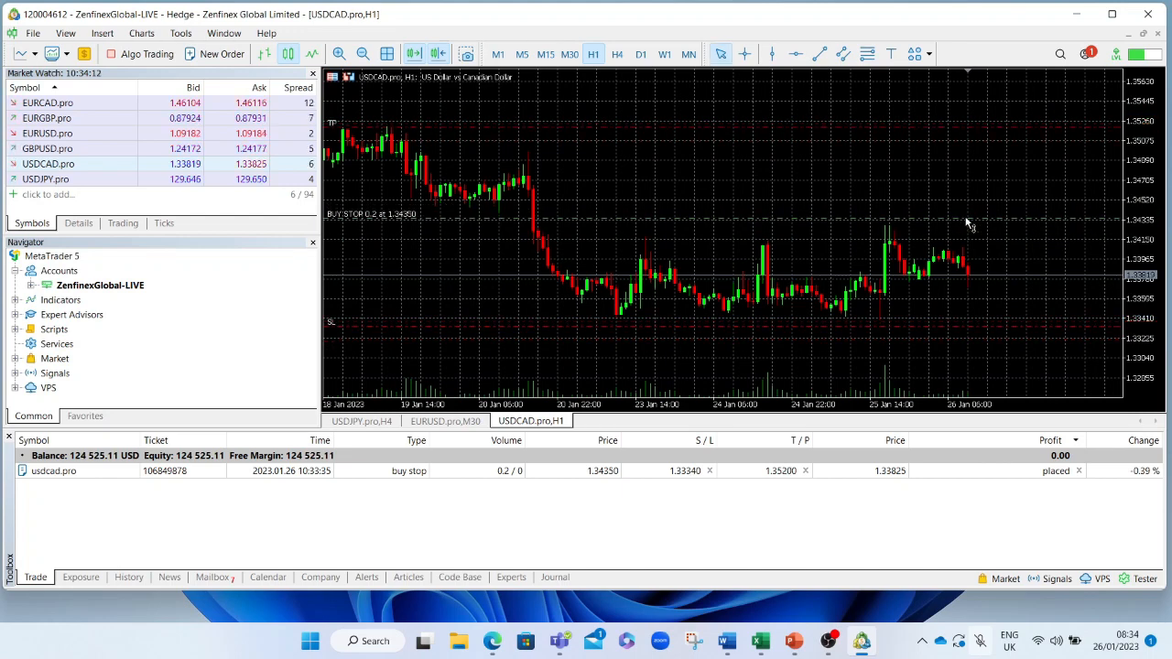
{"action": "mouse_move", "coordinate": [810, 284]}
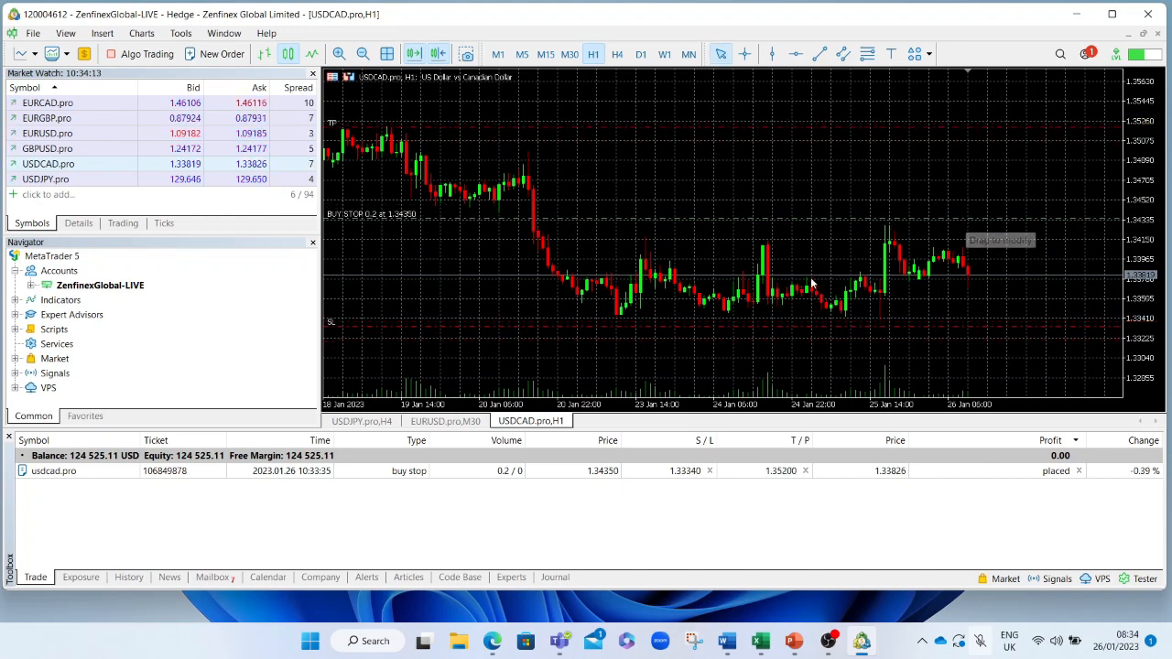
{"action": "mouse_move", "coordinate": [267, 487]}
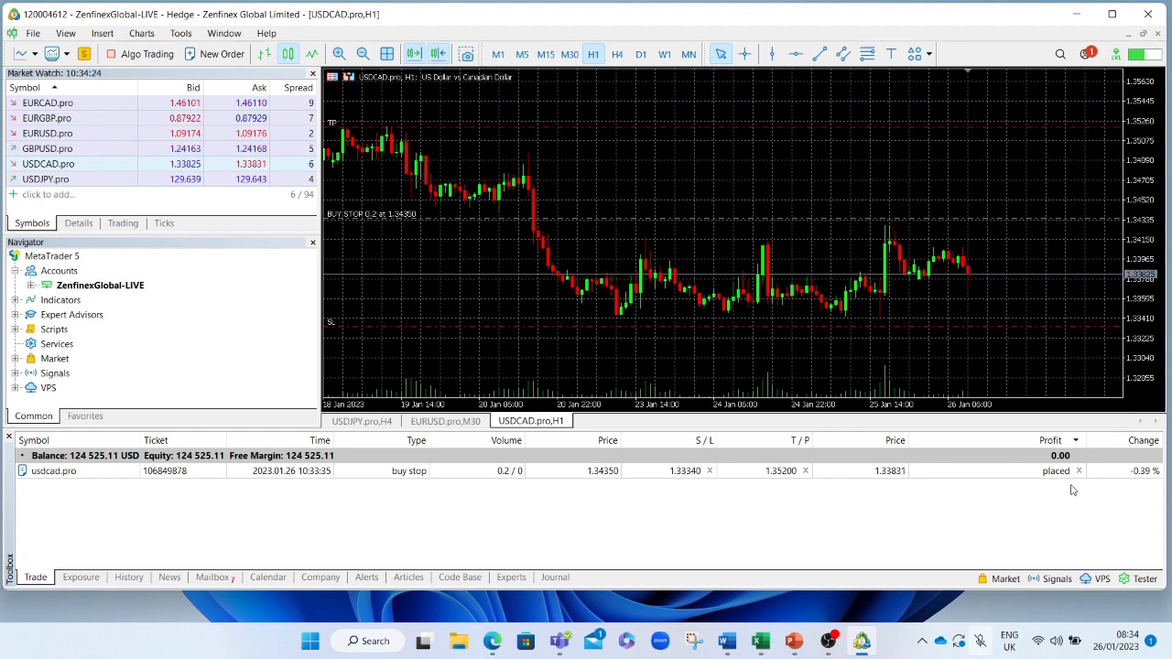
{"action": "mouse_move", "coordinate": [1078, 471]}
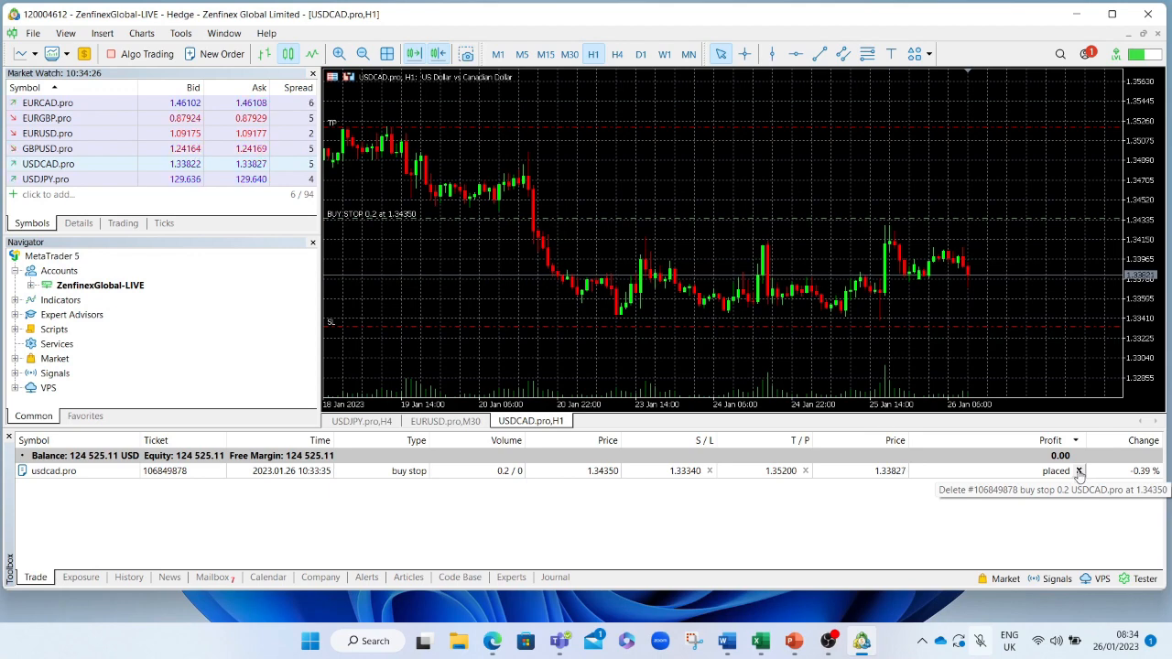
Step: Delete the pending USDCAD Buy Stop from the Trade tab, leaving no orders
{"action": "left_click", "coordinate": [1080, 471]}
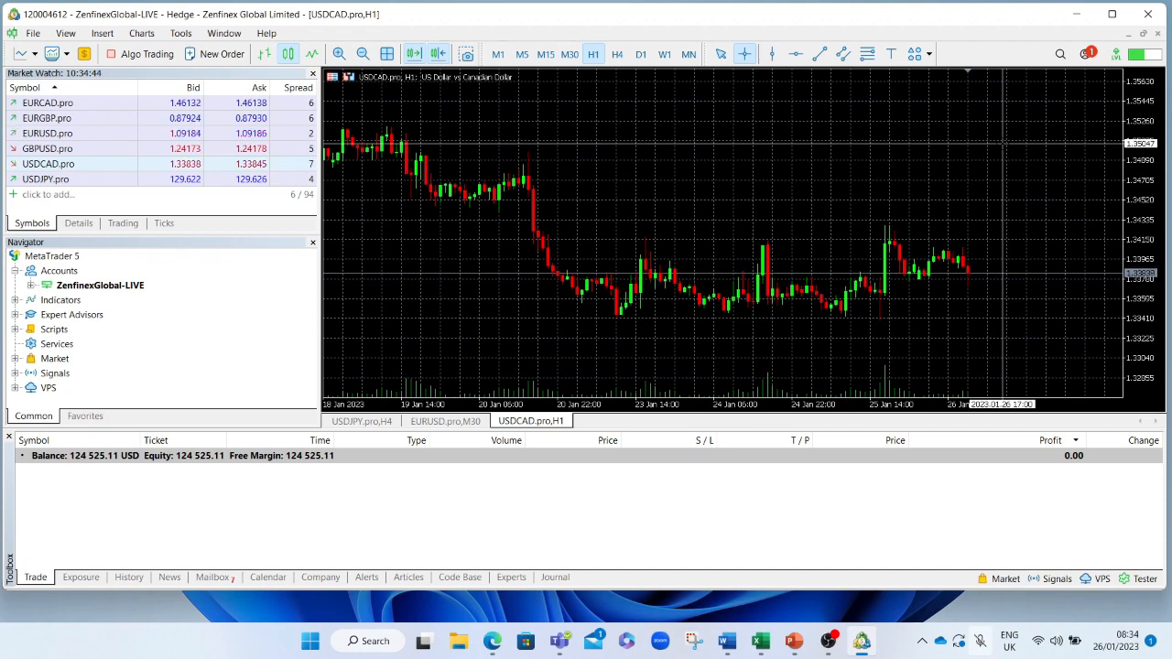
Step: Place a 0.2-lot Sell Limit on USDCAD at 1.35047 from the chart's Trading menu, leaving it unmodified
{"action": "right_click", "coordinate": [1003, 148]}
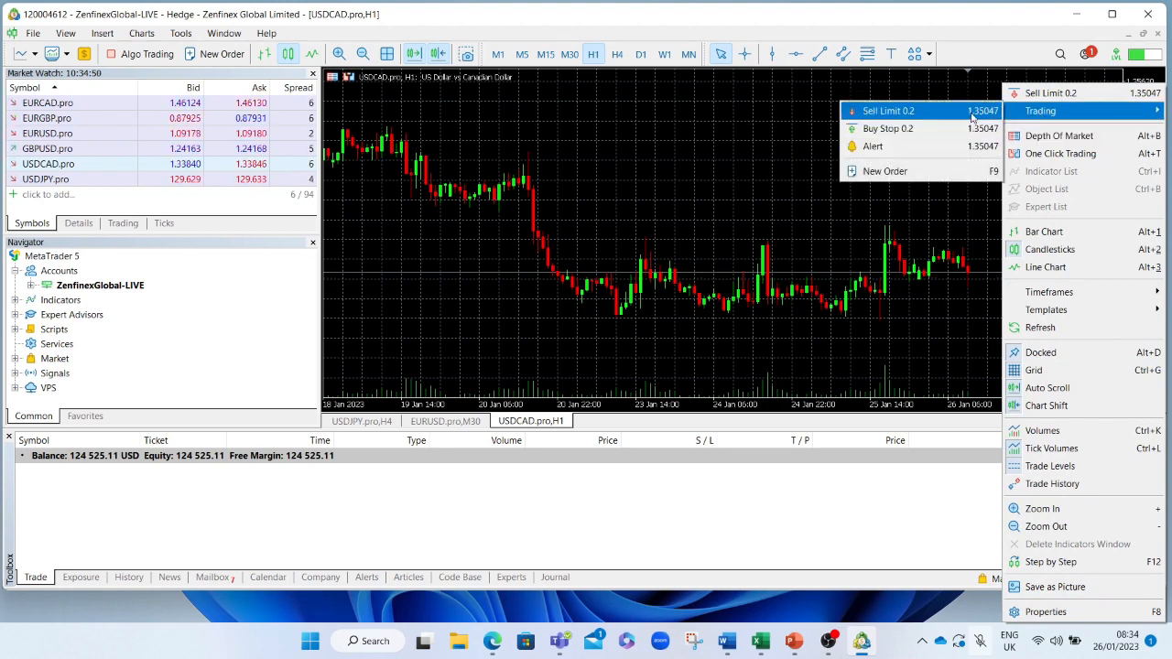
{"action": "left_click", "coordinate": [888, 110]}
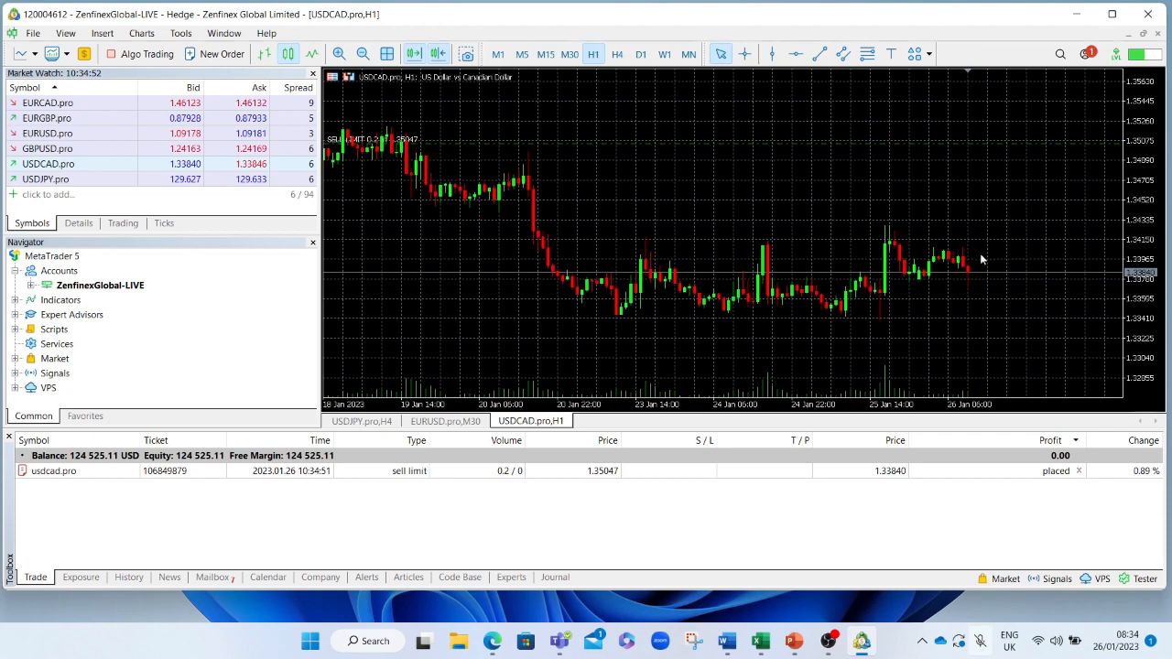
{"action": "mouse_move", "coordinate": [974, 187]}
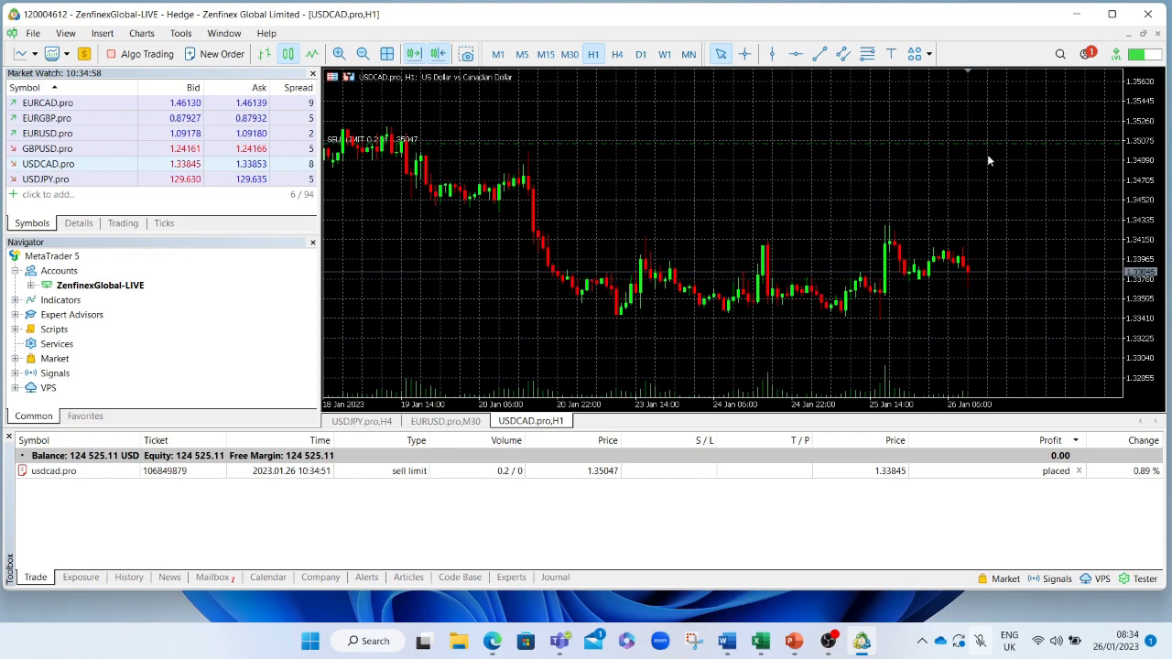
{"action": "mouse_move", "coordinate": [1004, 209]}
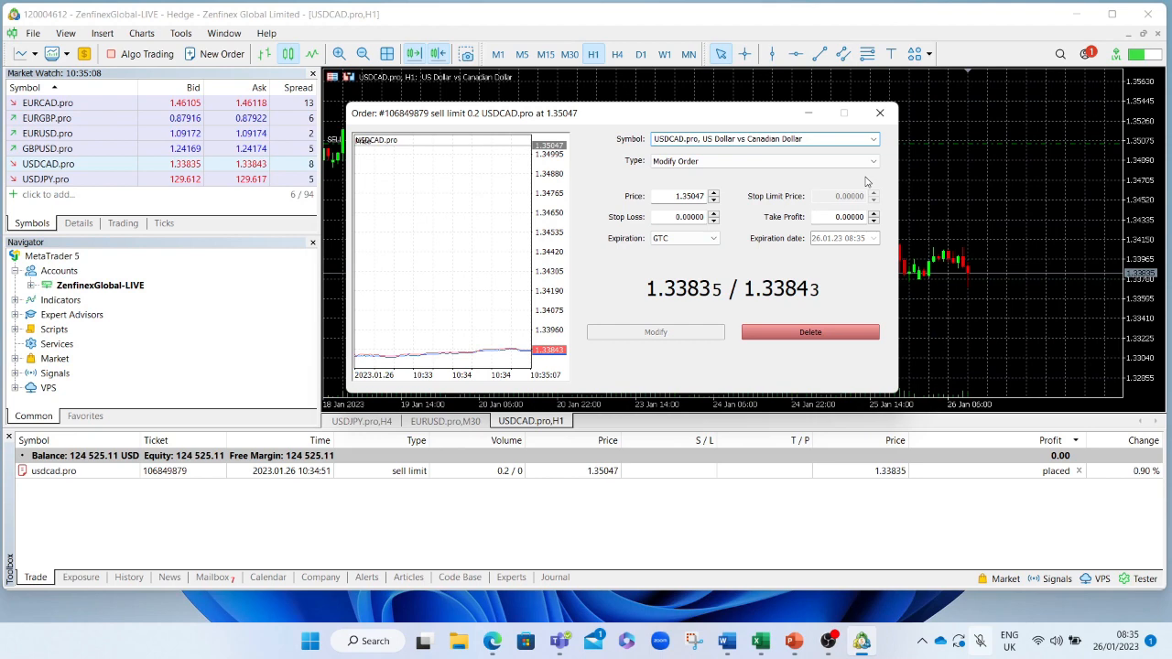
{"action": "left_click", "coordinate": [878, 113]}
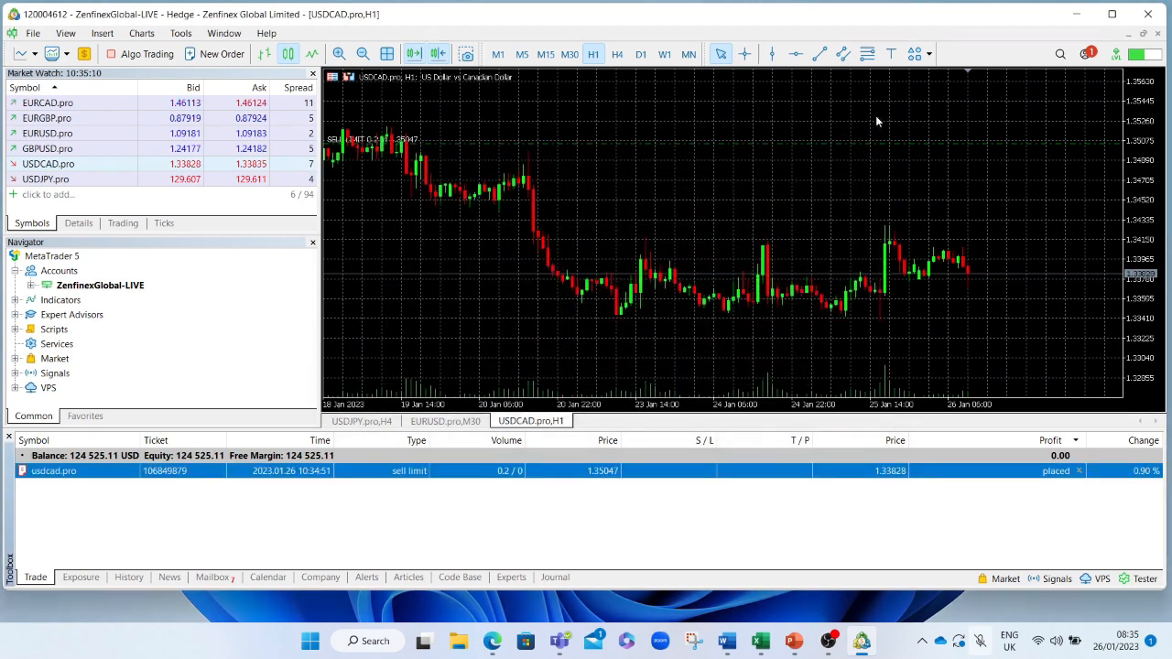
{"action": "mouse_move", "coordinate": [446, 228]}
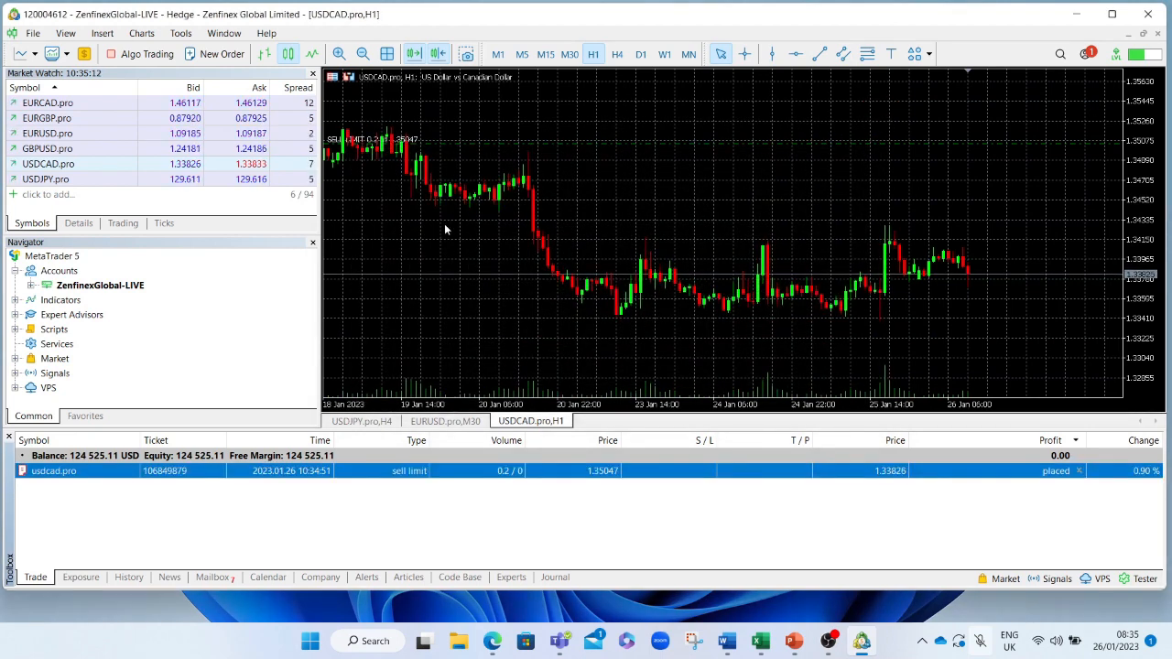